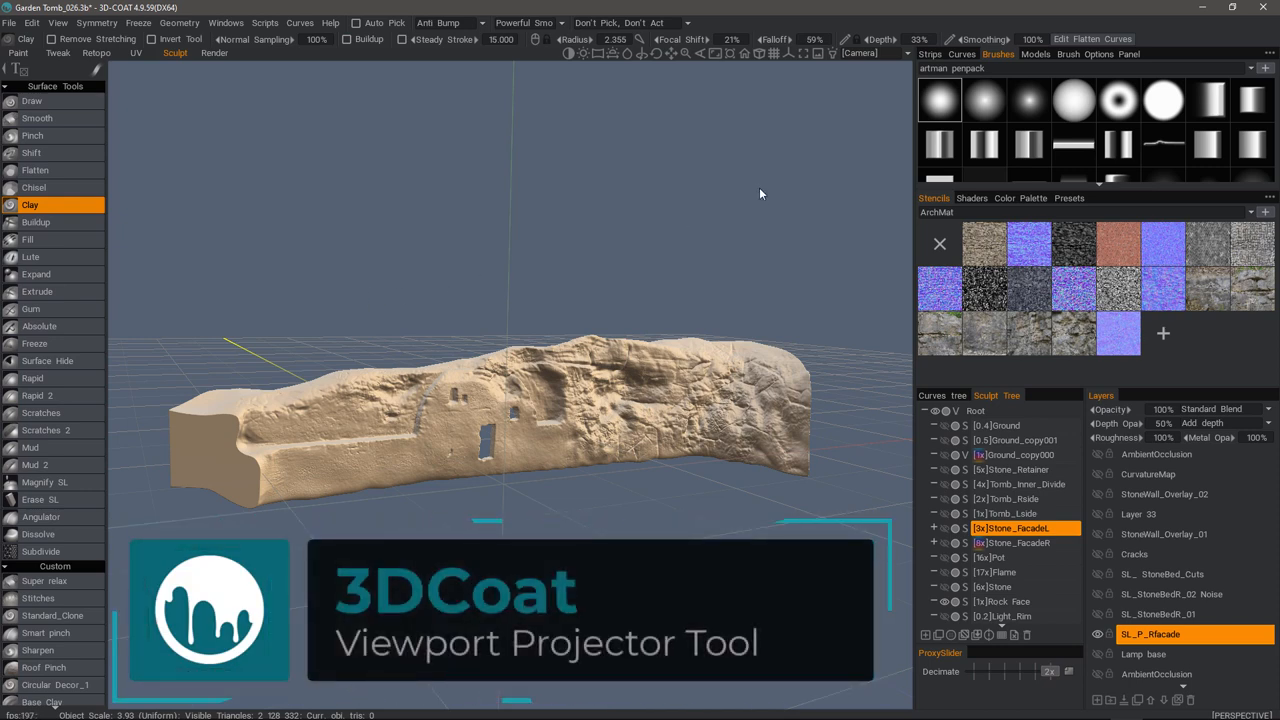
{"action": "mouse_move", "coordinate": [824, 56]}
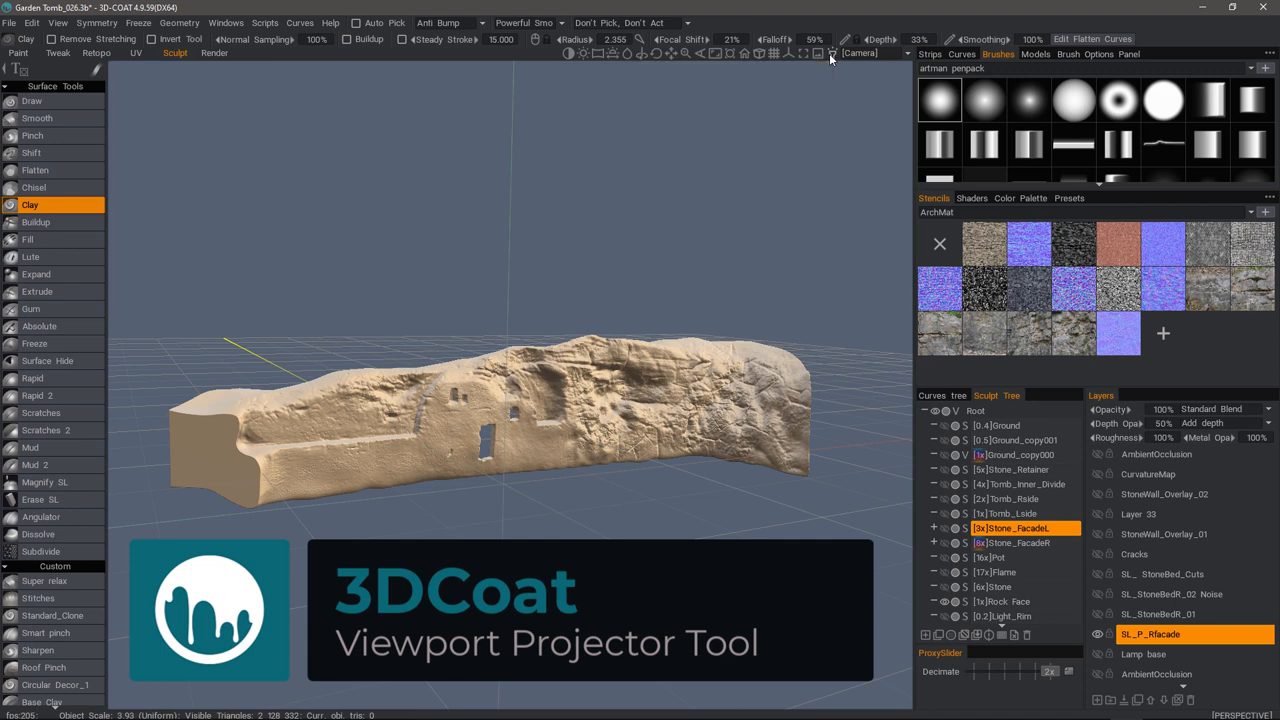
- Edit the facade reference image placement and move its plane beside the rock model
{"action": "left_click", "coordinate": [828, 56]}
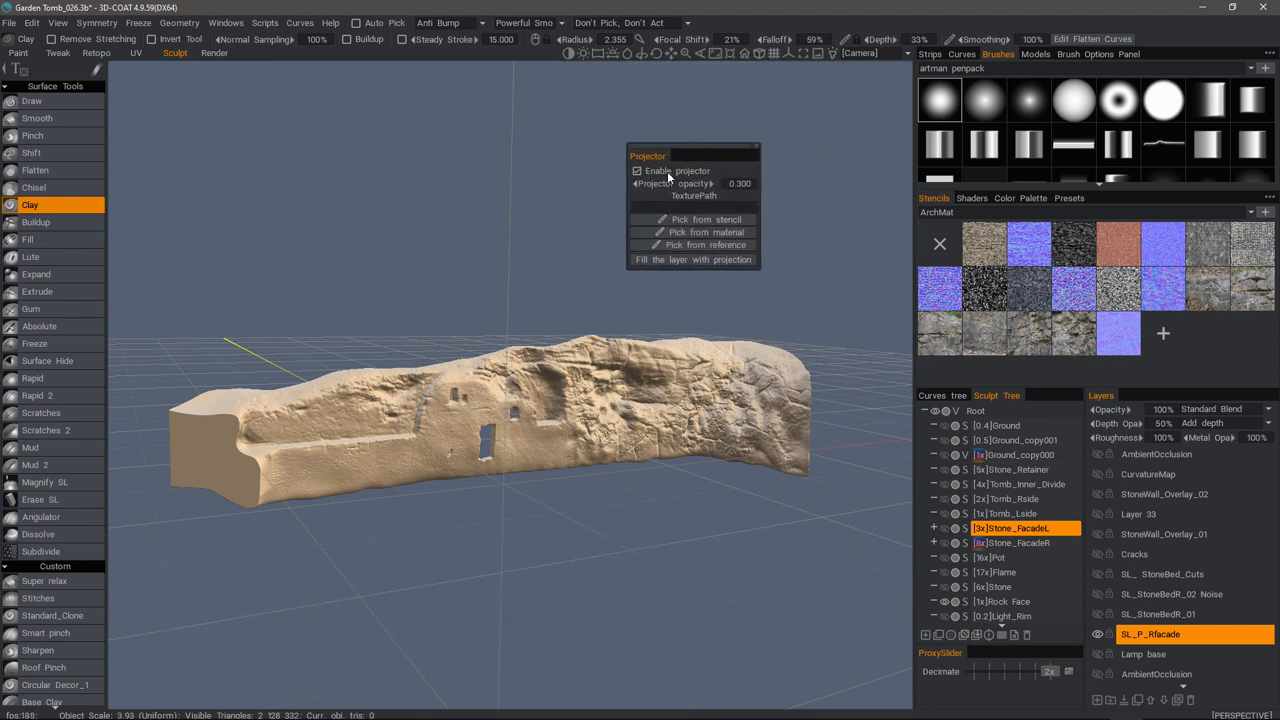
{"action": "left_click", "coordinate": [636, 172]}
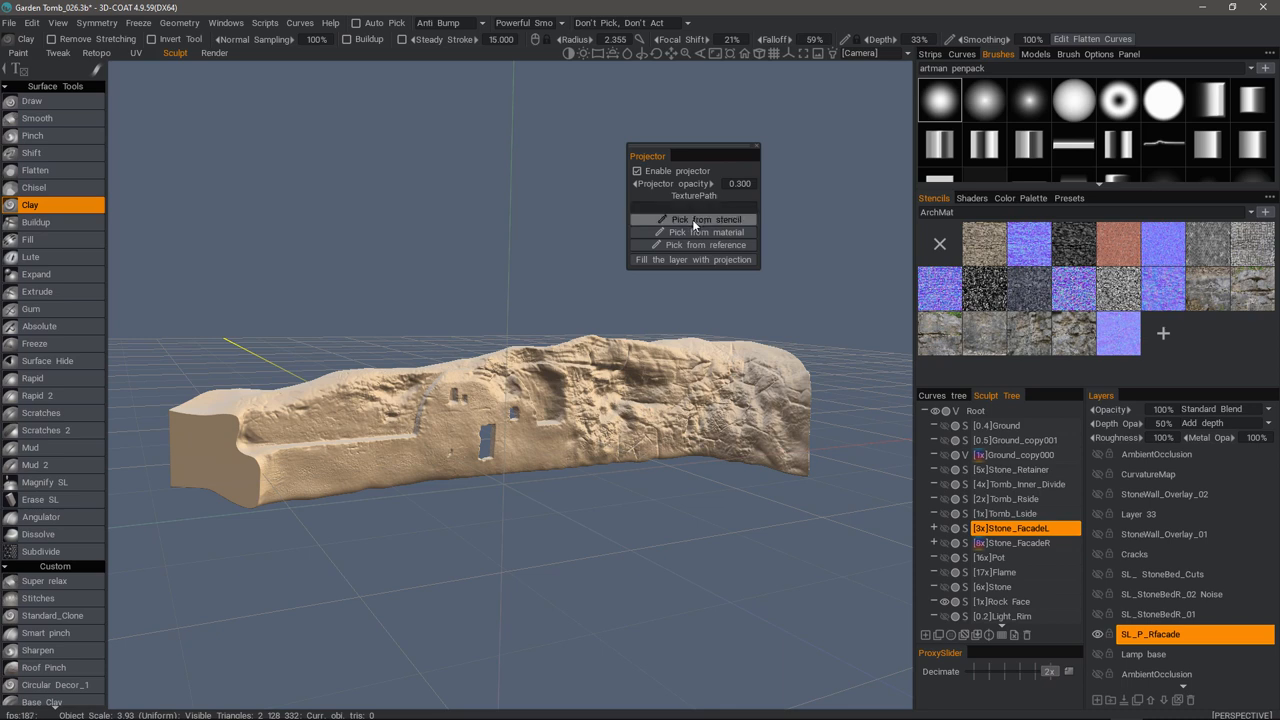
{"action": "mouse_move", "coordinate": [684, 226]}
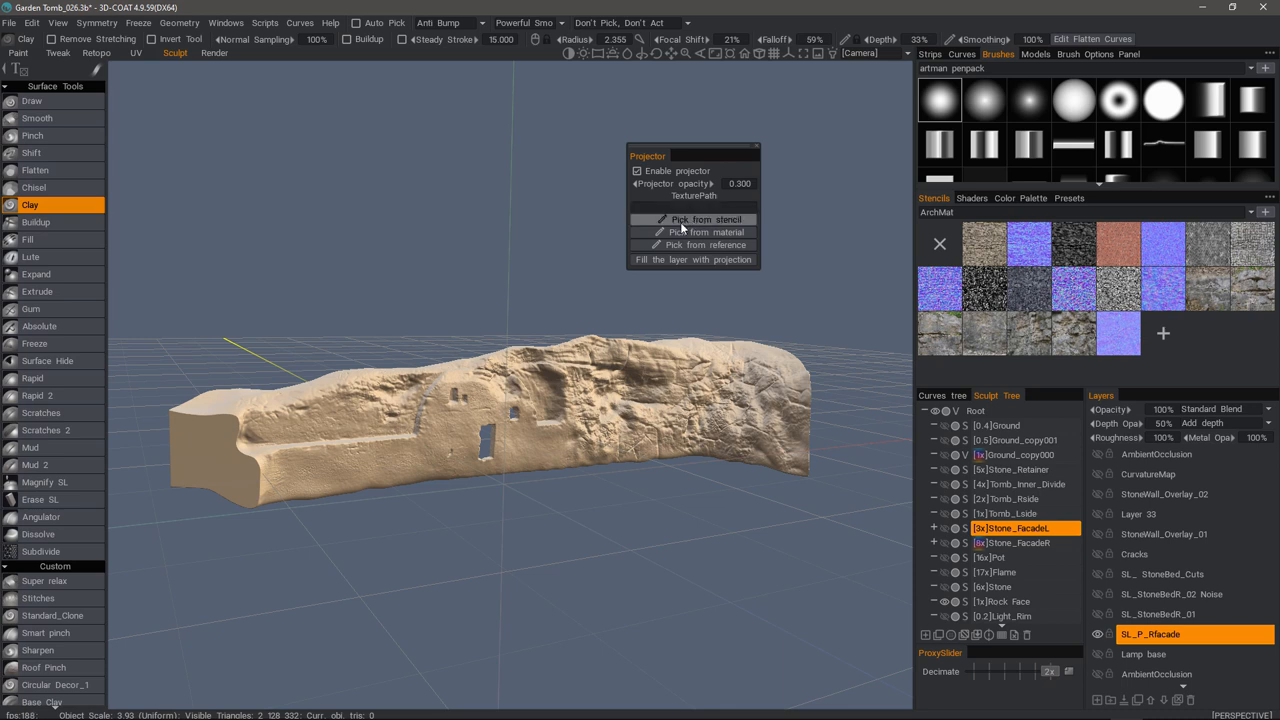
{"action": "mouse_move", "coordinate": [692, 244]}
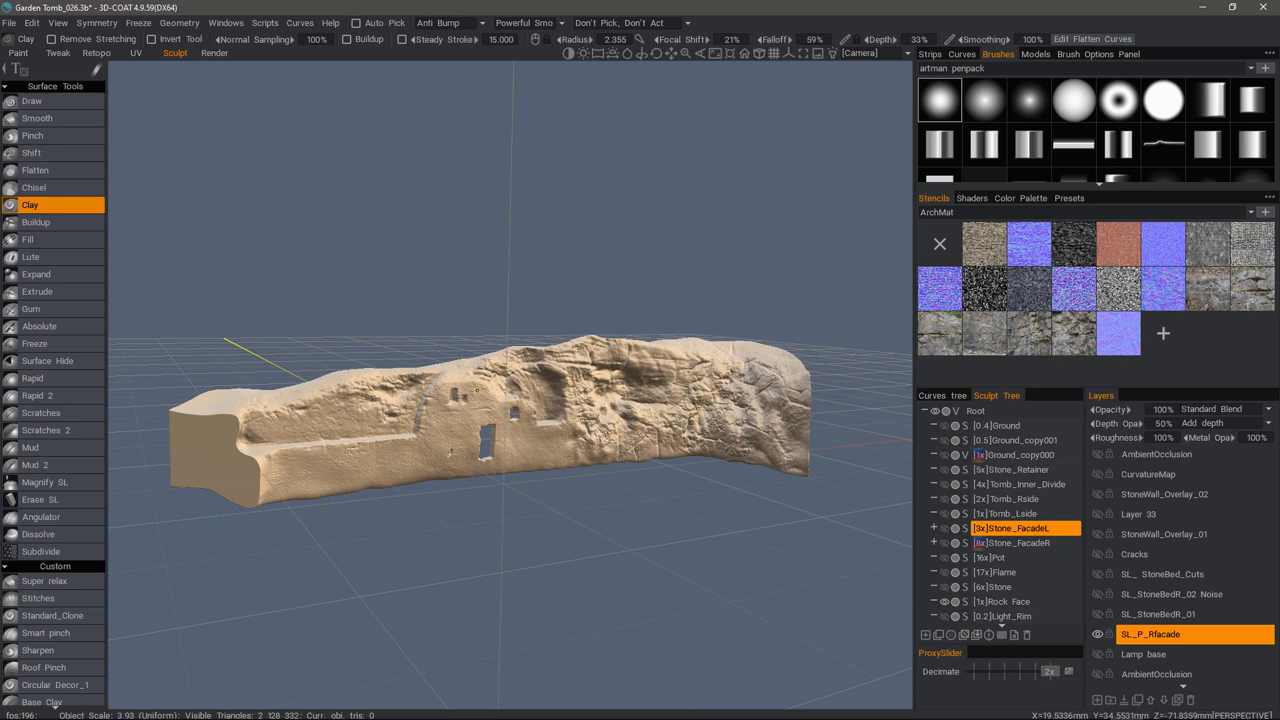
{"action": "mouse_move", "coordinate": [1006, 272]}
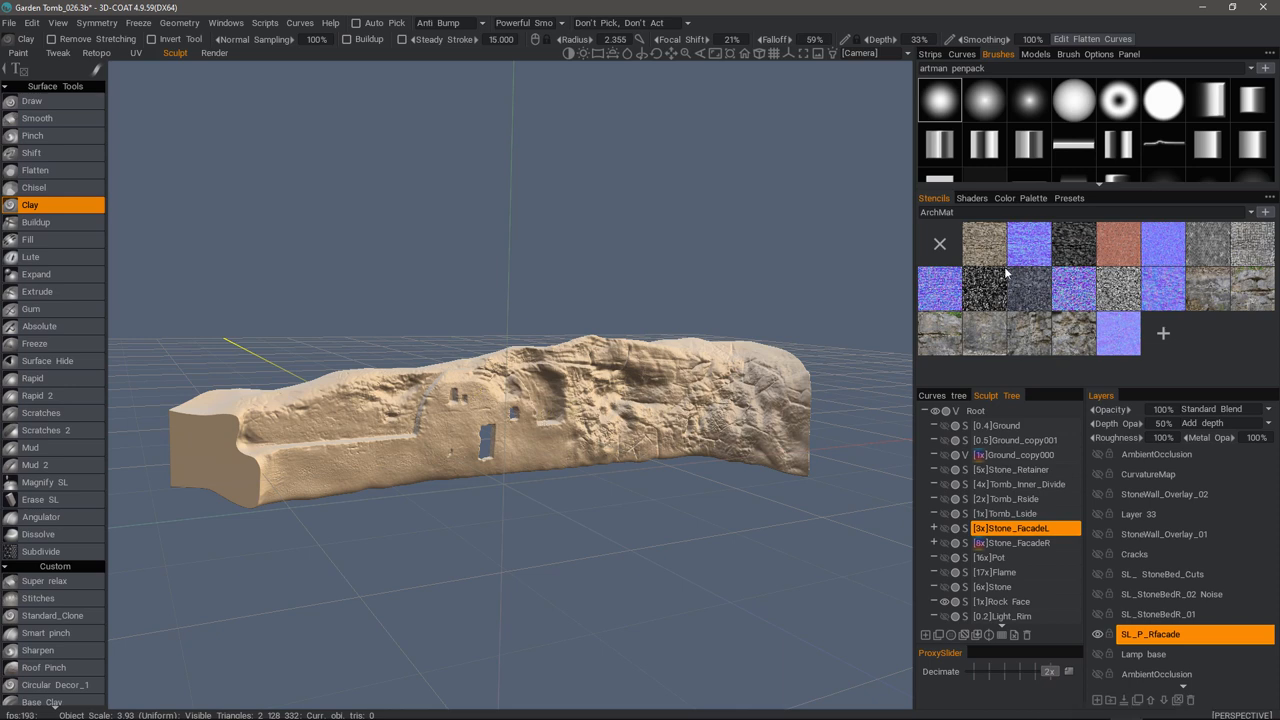
{"action": "mouse_move", "coordinate": [1020, 276]}
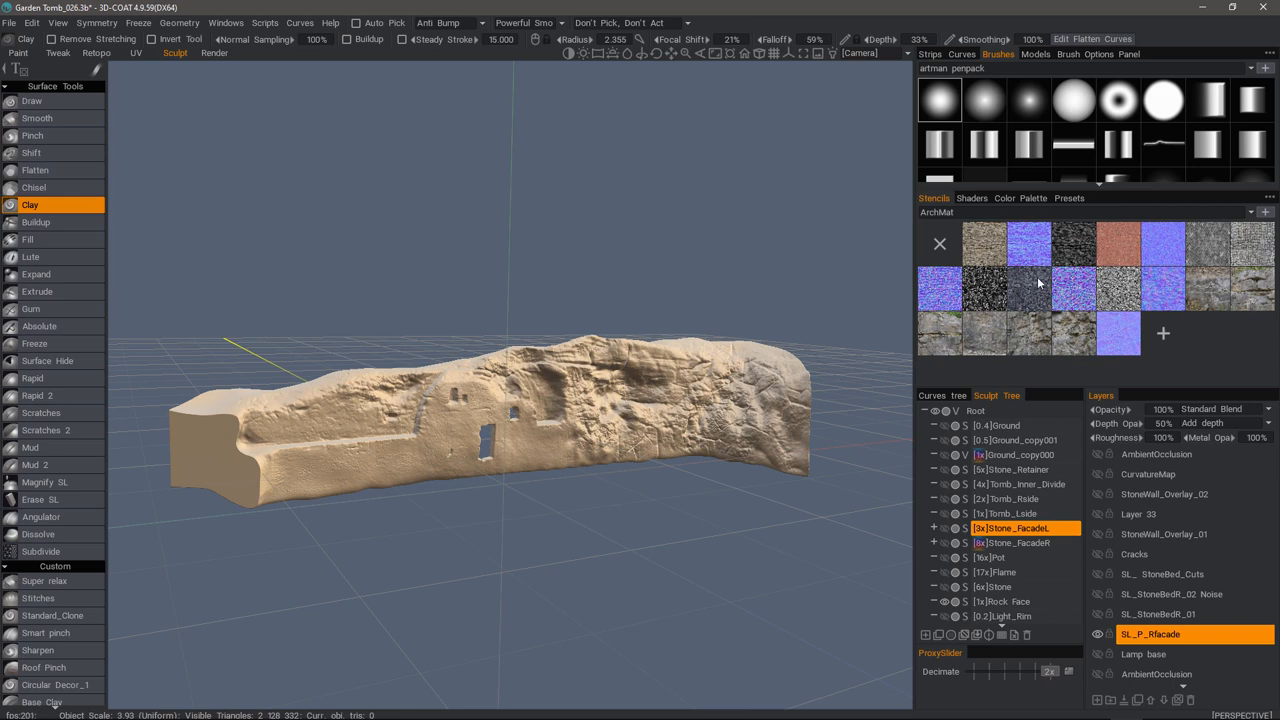
{"action": "mouse_move", "coordinate": [1040, 284]}
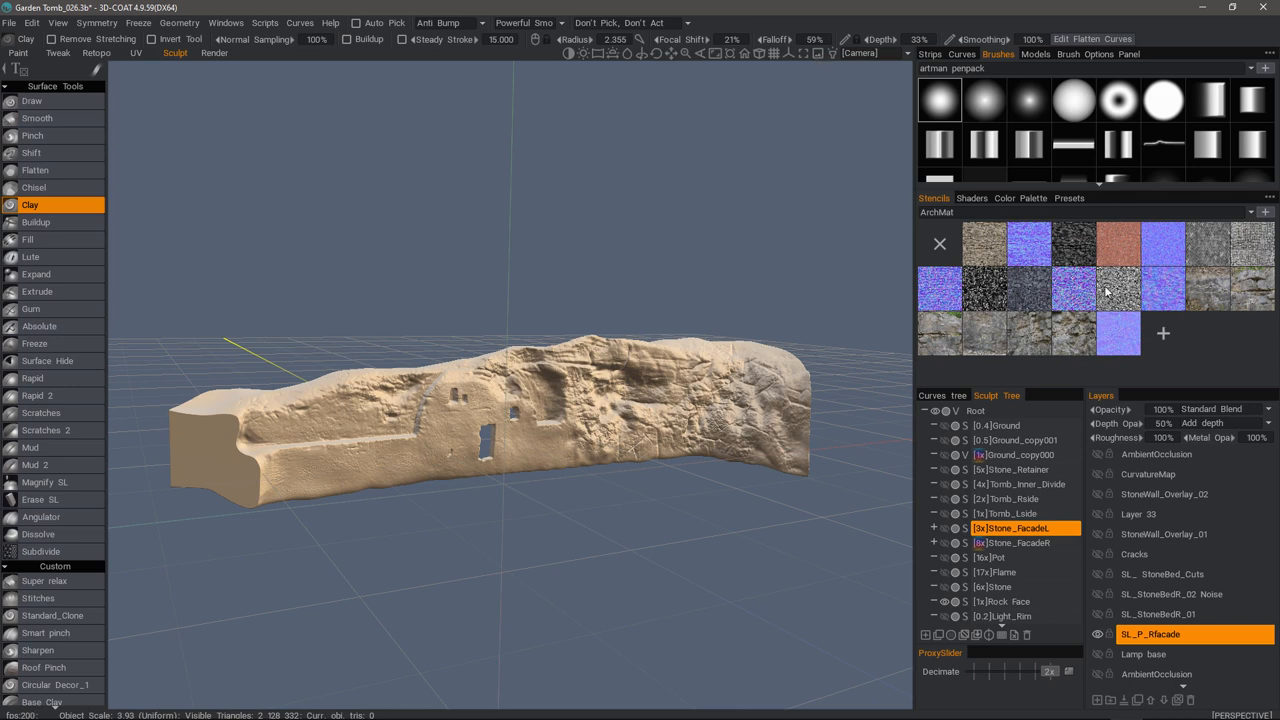
{"action": "left_click", "coordinate": [830, 54]}
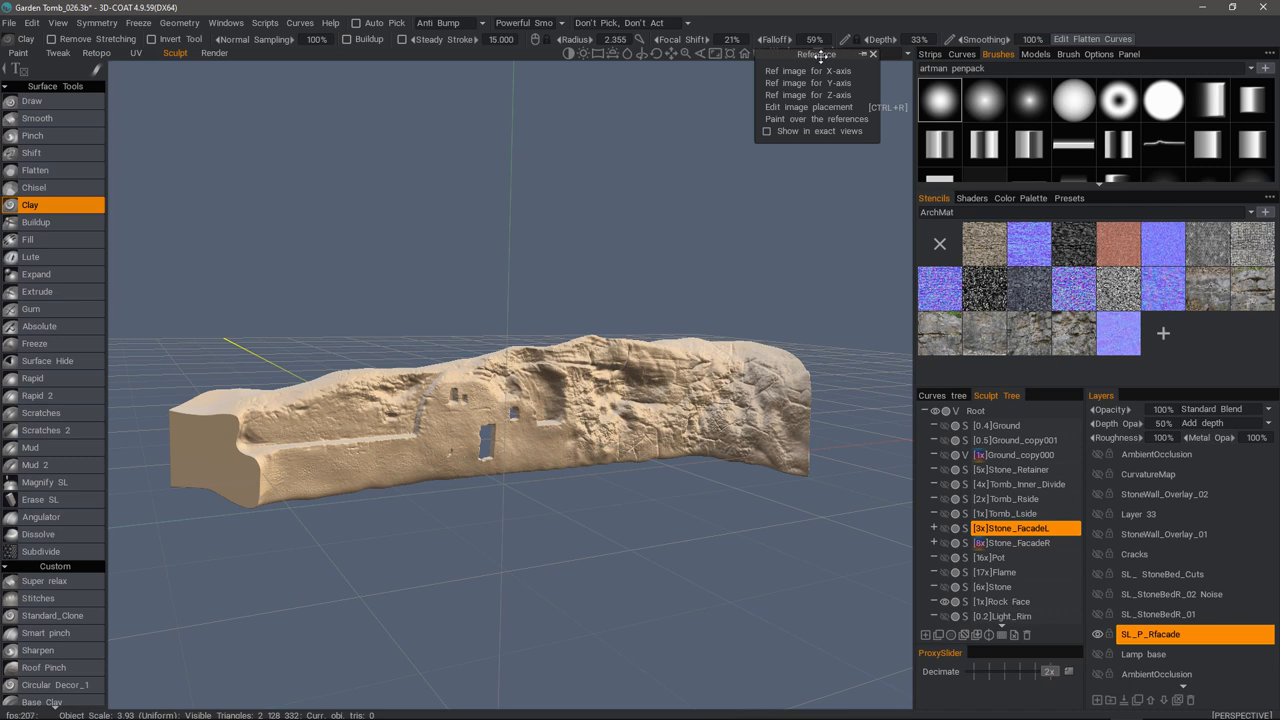
{"action": "mouse_move", "coordinate": [816, 82]}
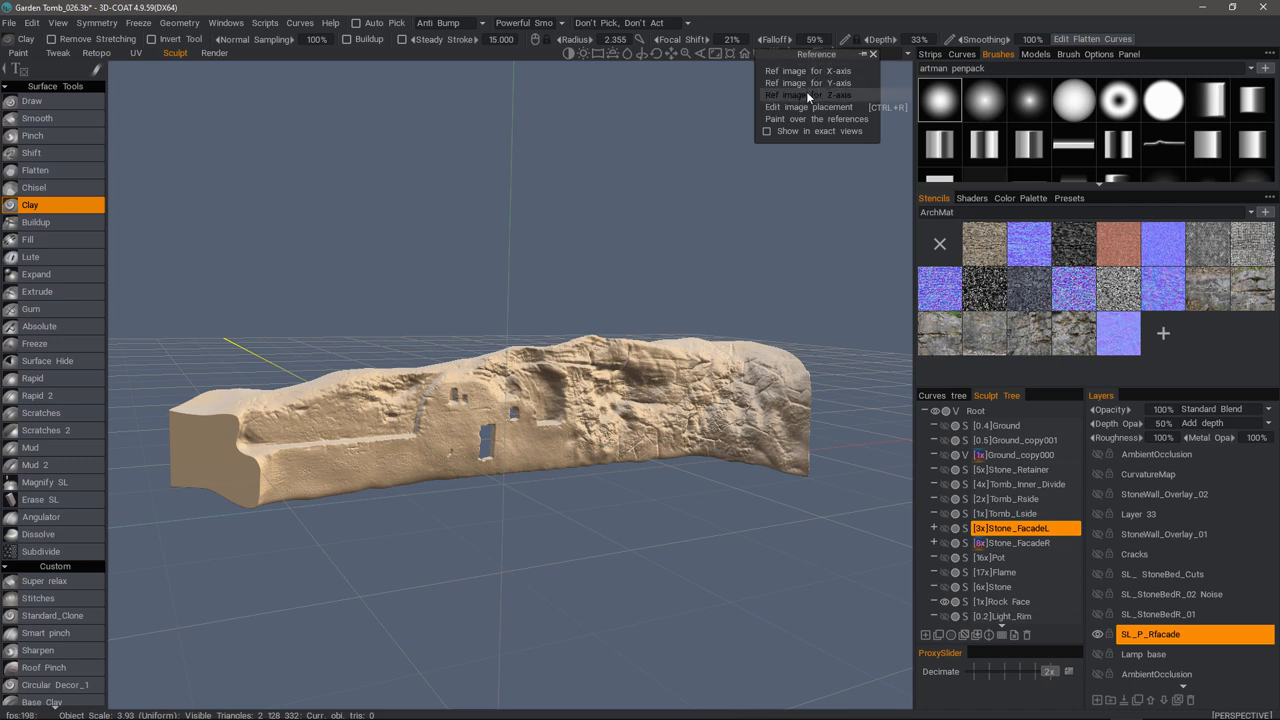
{"action": "mouse_move", "coordinate": [812, 108]}
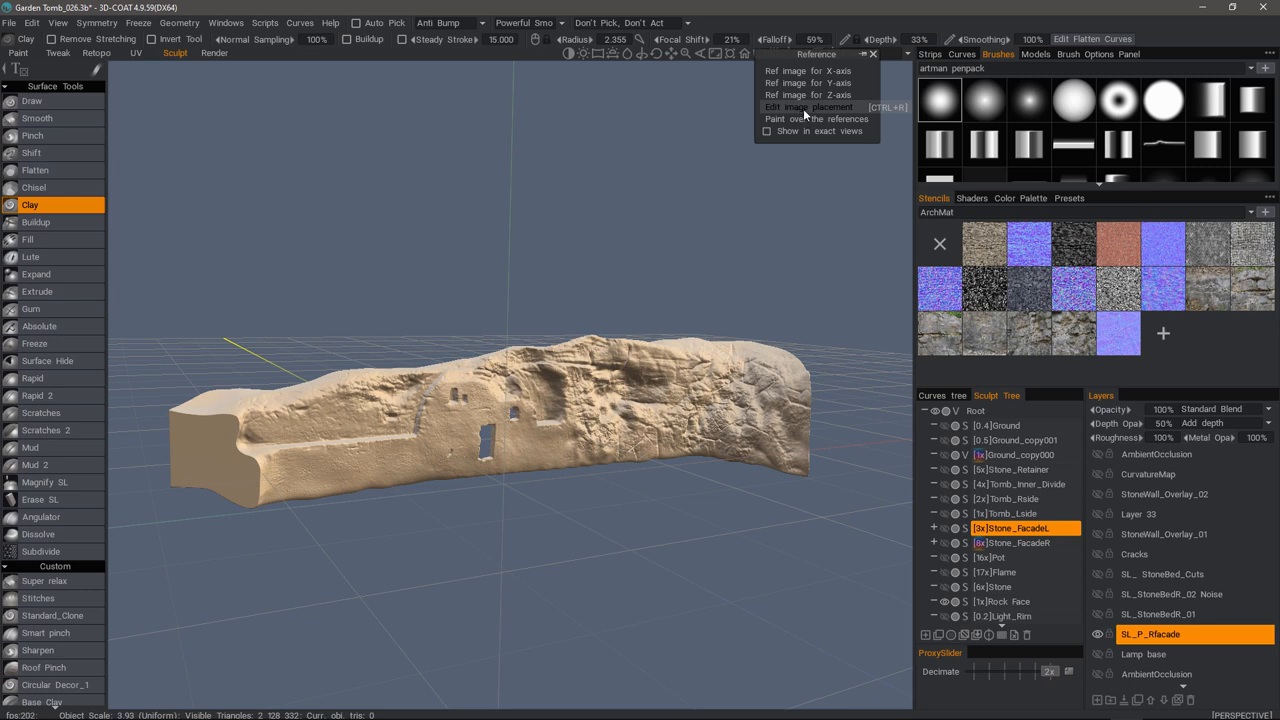
{"action": "mouse_move", "coordinate": [816, 112]}
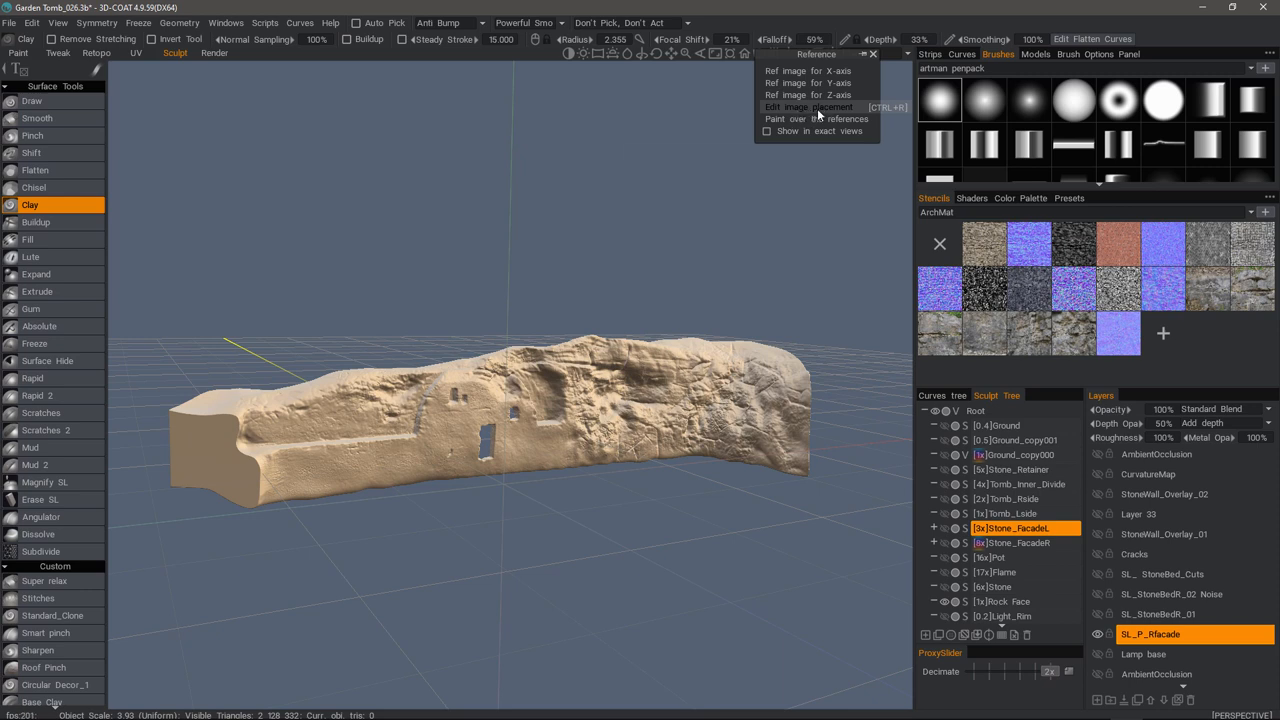
{"action": "left_click", "coordinate": [812, 106]}
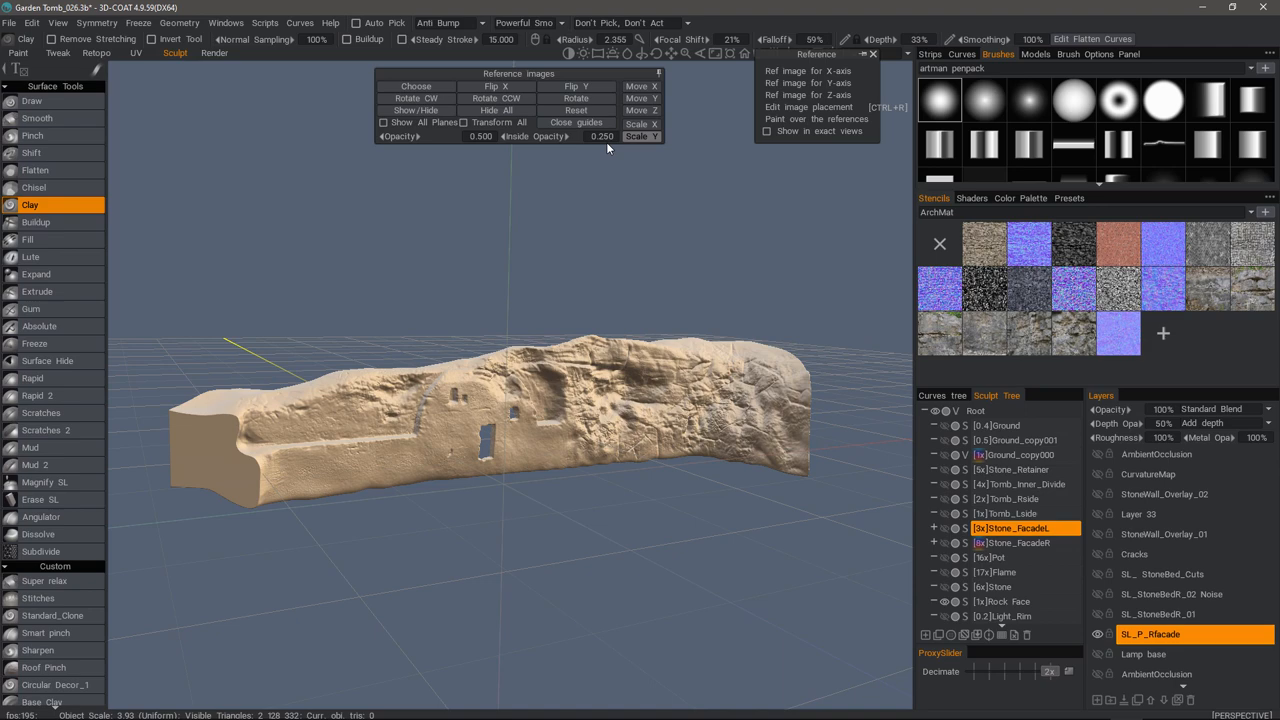
{"action": "left_click", "coordinate": [416, 110]}
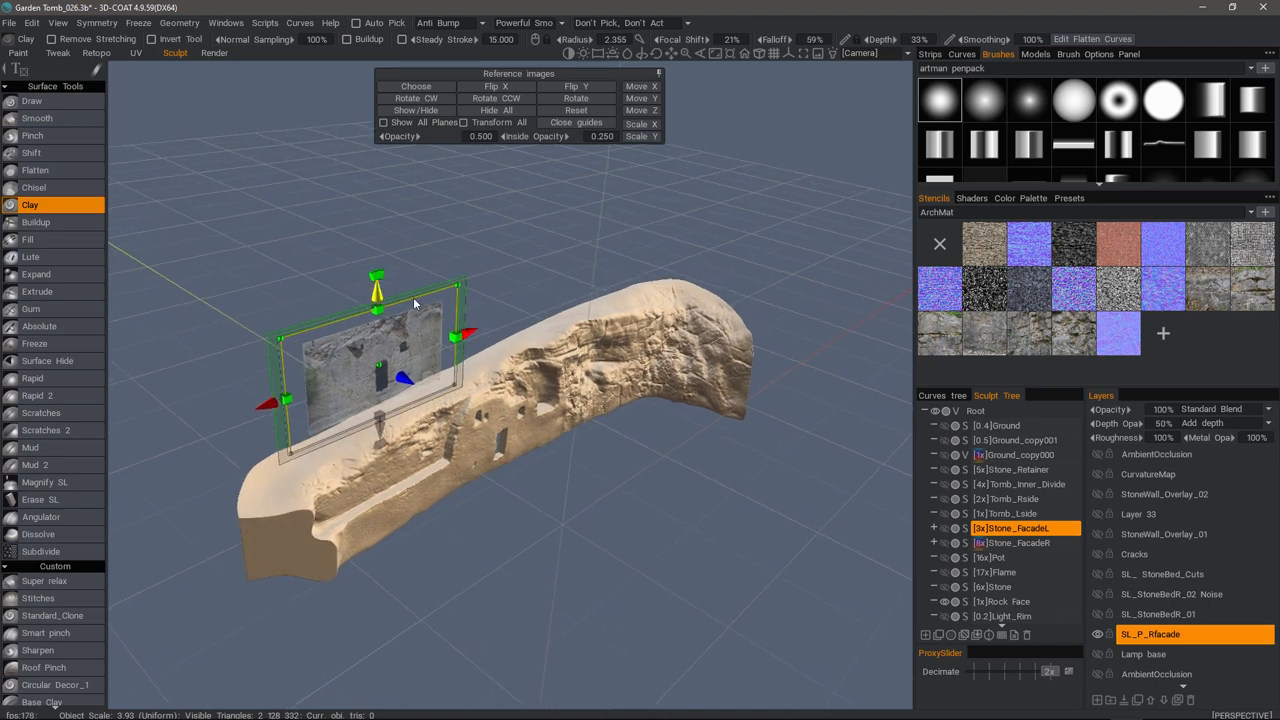
{"action": "left_click_drag", "start_coordinate": [416, 304], "coordinate": [384, 390]}
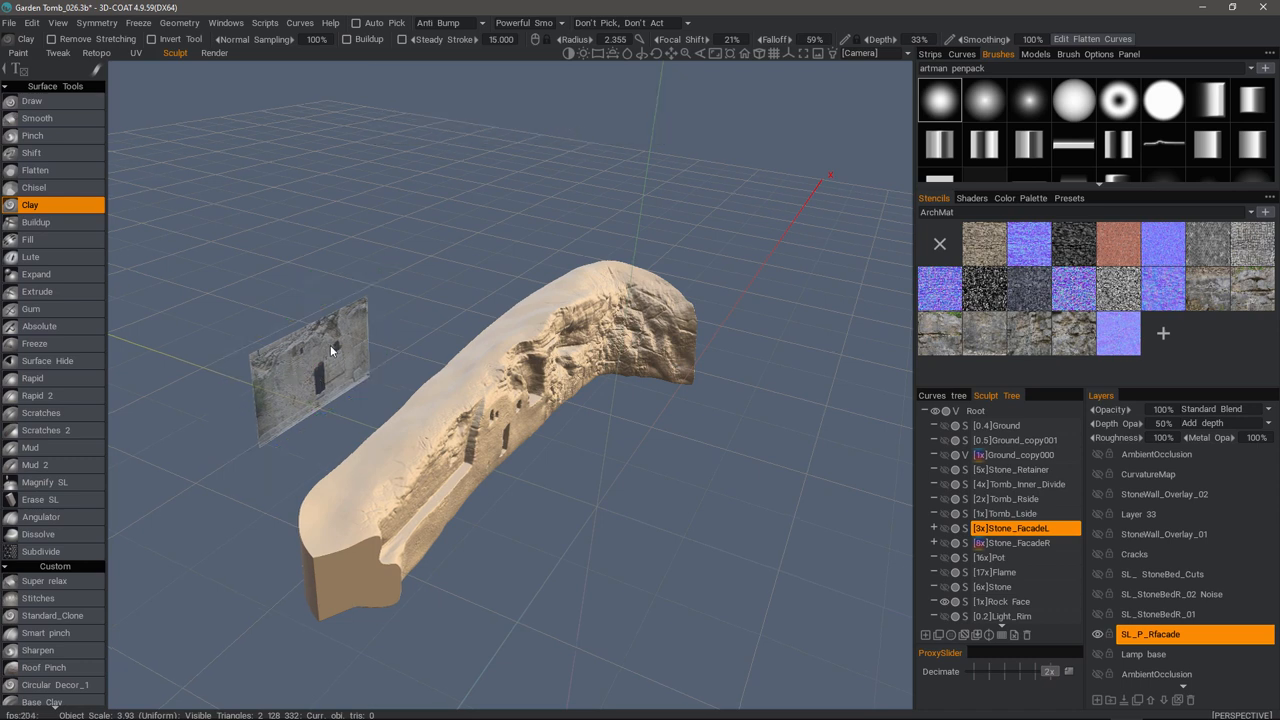
{"action": "mouse_move", "coordinate": [298, 364]}
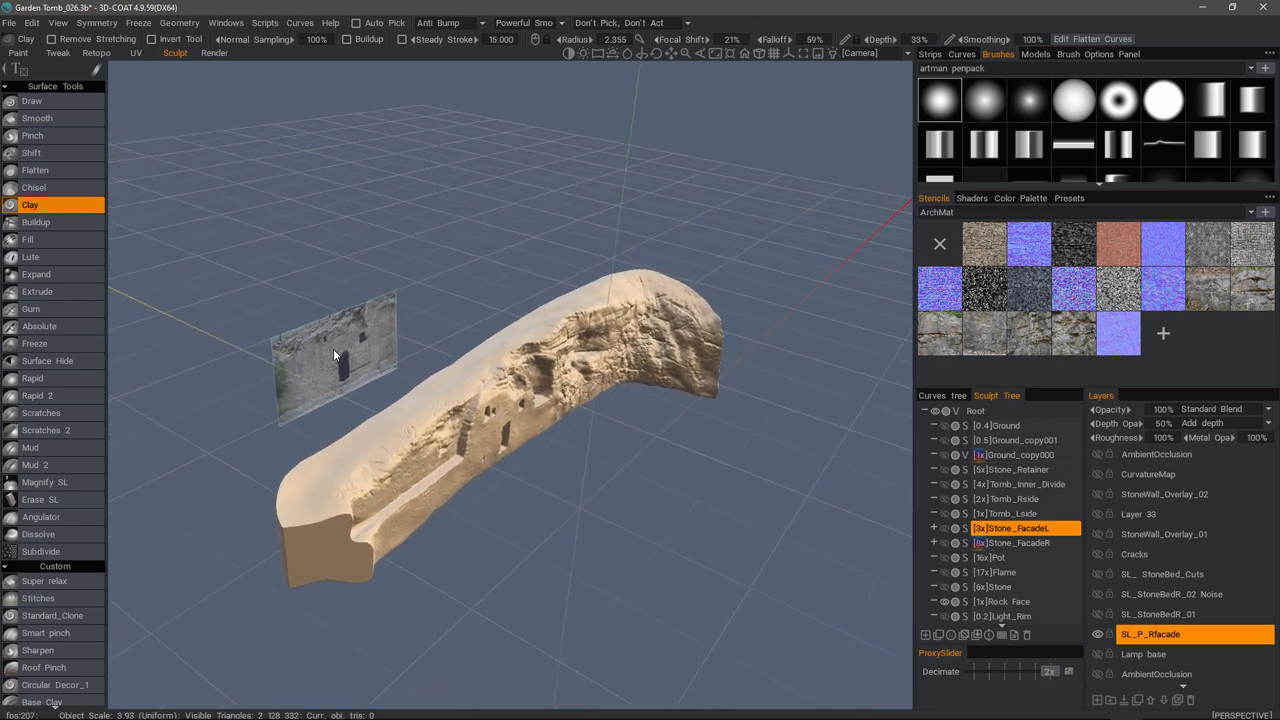
{"action": "mouse_move", "coordinate": [322, 348]}
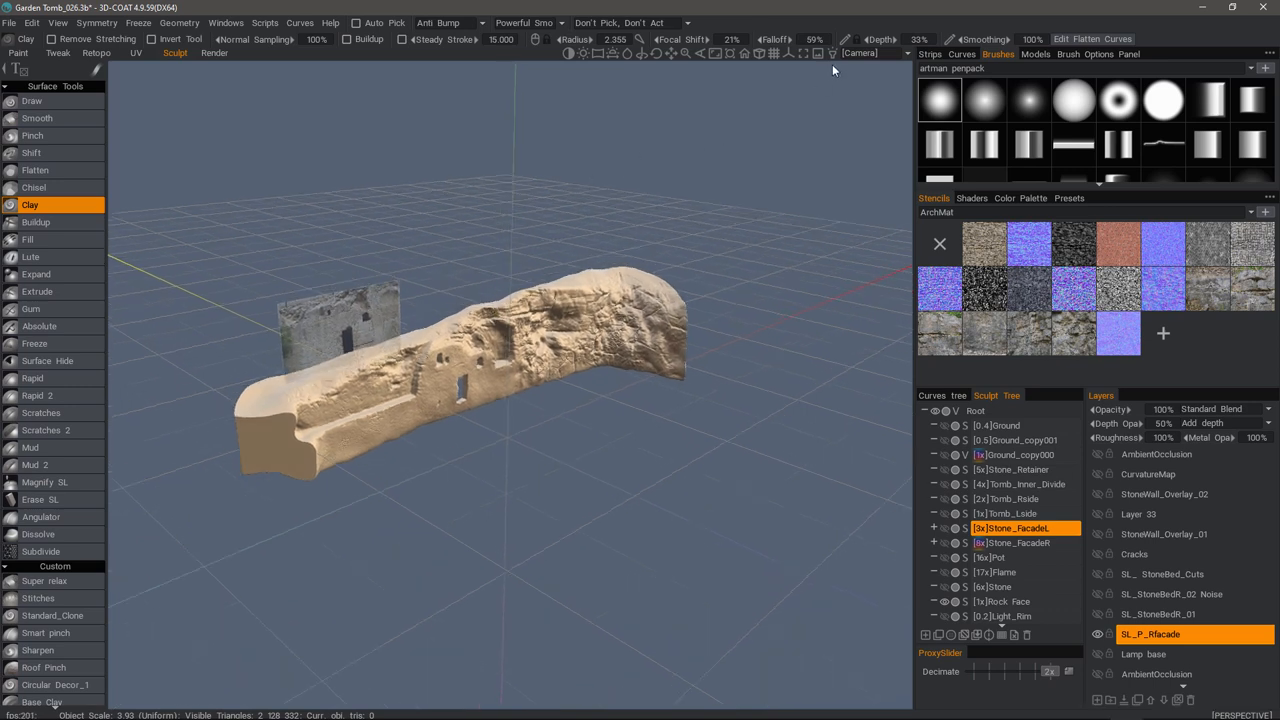
- Use the reference photo as the Projector source and position it over the model's openings
{"action": "left_click", "coordinate": [820, 54]}
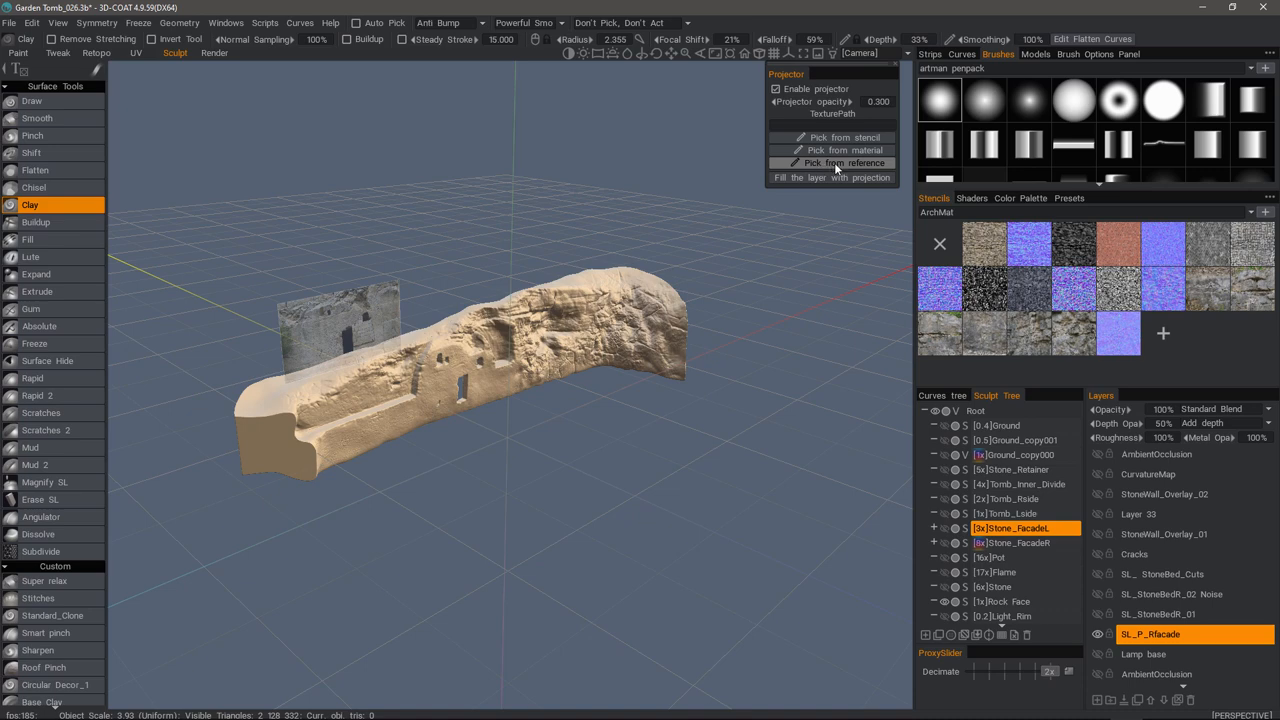
{"action": "left_click", "coordinate": [832, 164]}
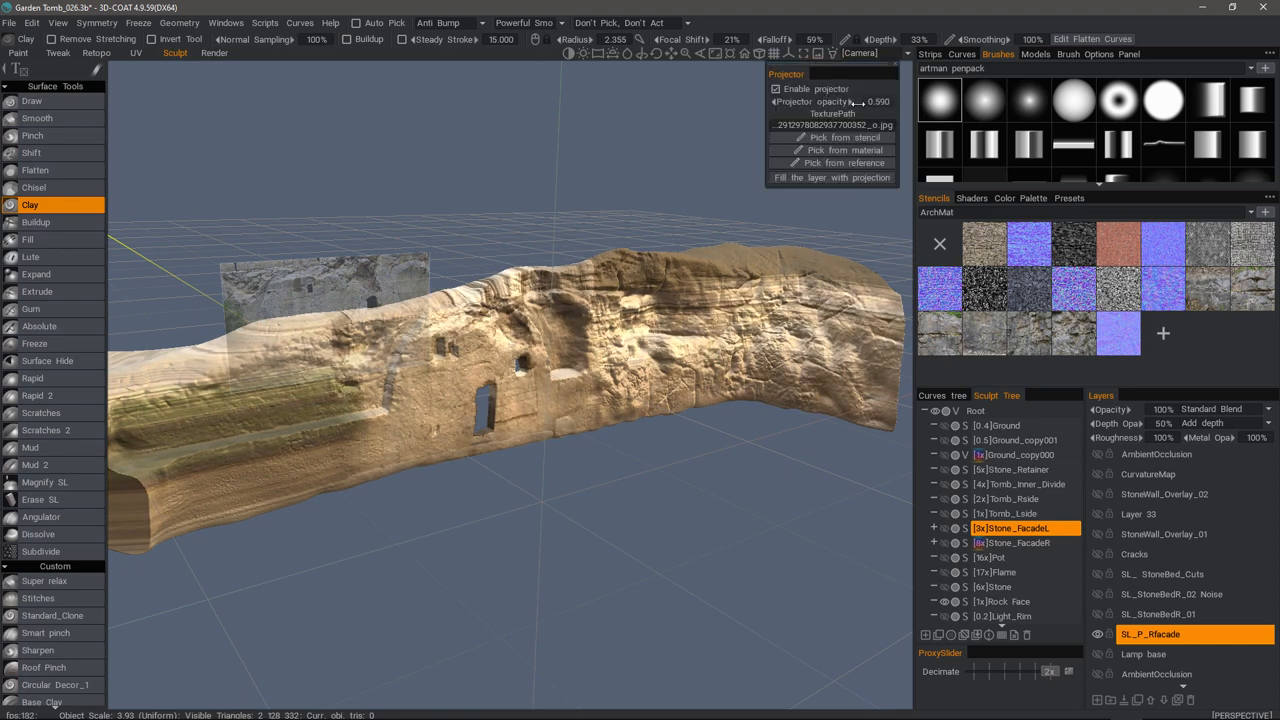
{"action": "left_click_drag", "start_coordinate": [856, 100], "coordinate": [844, 100]}
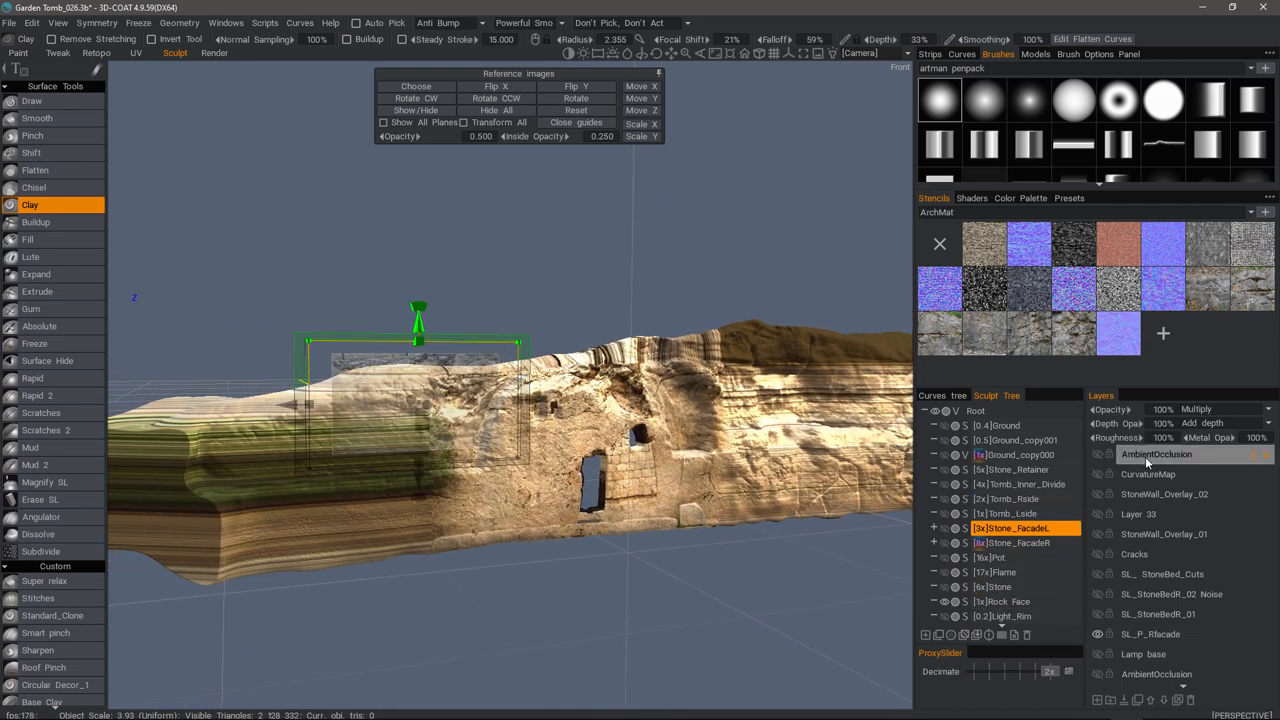
- Add a paint layer, fill it with the projected facade photo, then disable the projector
{"action": "left_click", "coordinate": [1176, 454]}
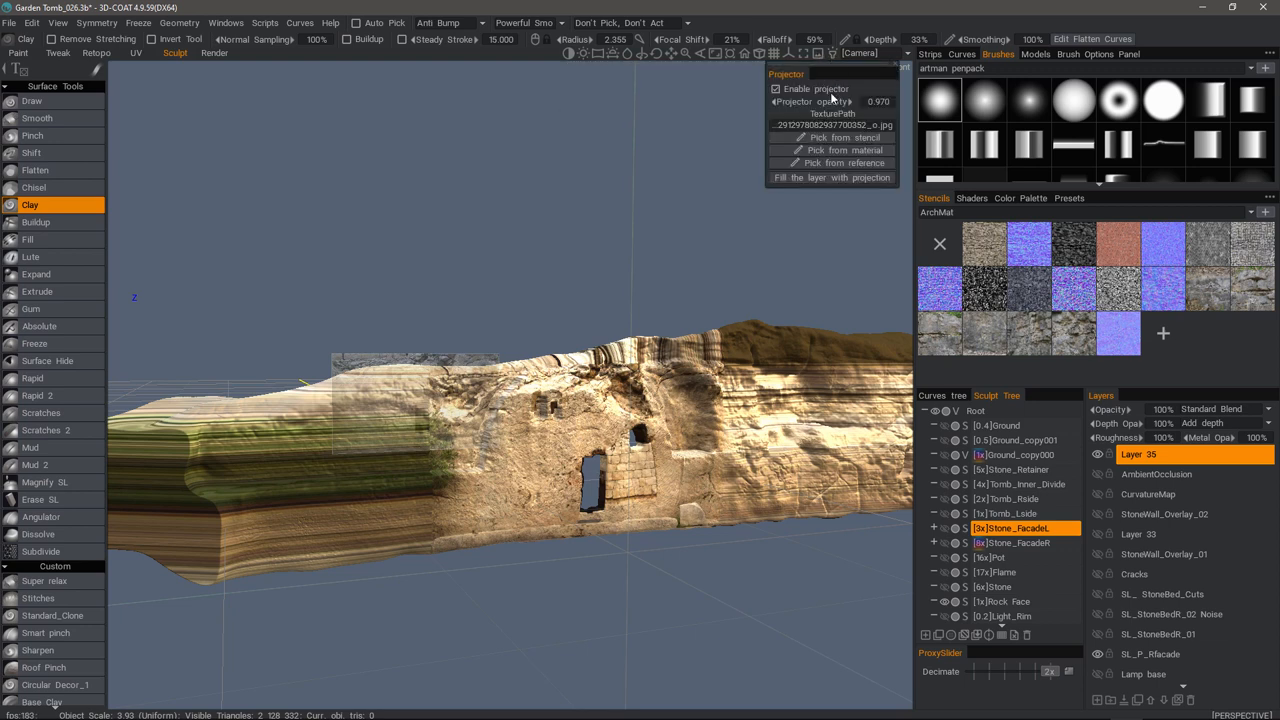
{"action": "mouse_move", "coordinate": [804, 184]}
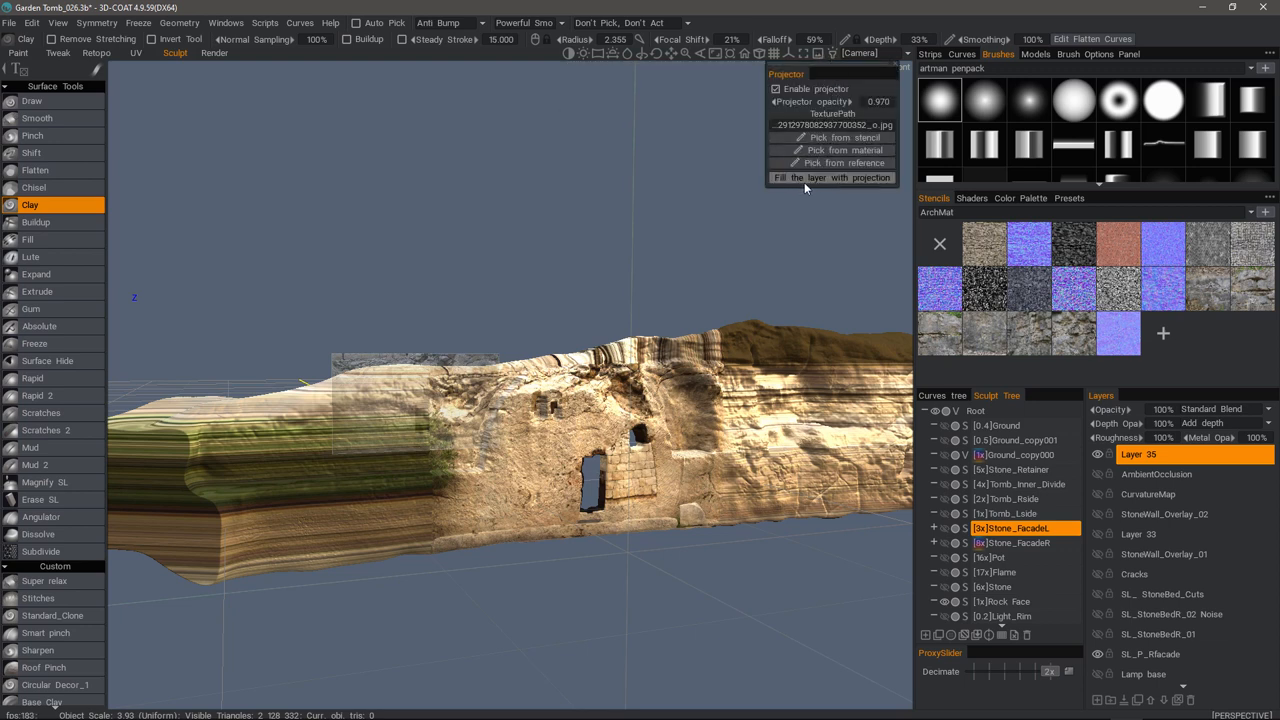
{"action": "mouse_move", "coordinate": [836, 178]}
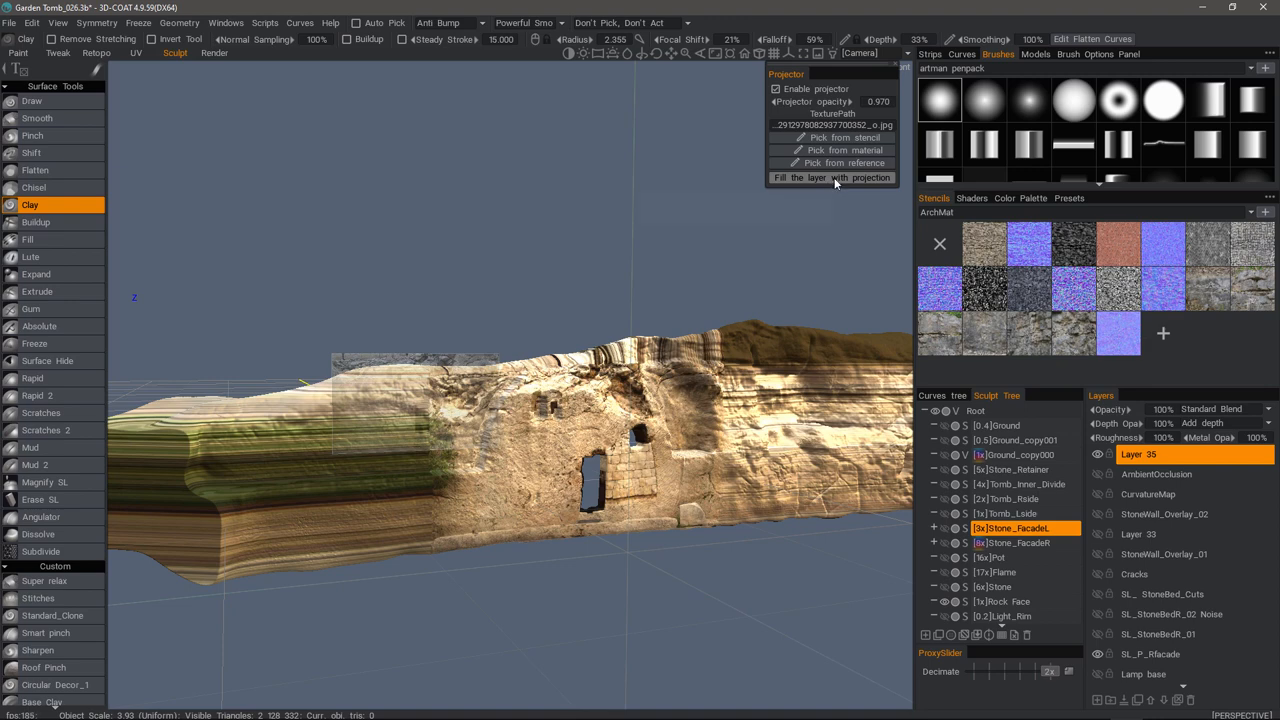
{"action": "left_click", "coordinate": [832, 176]}
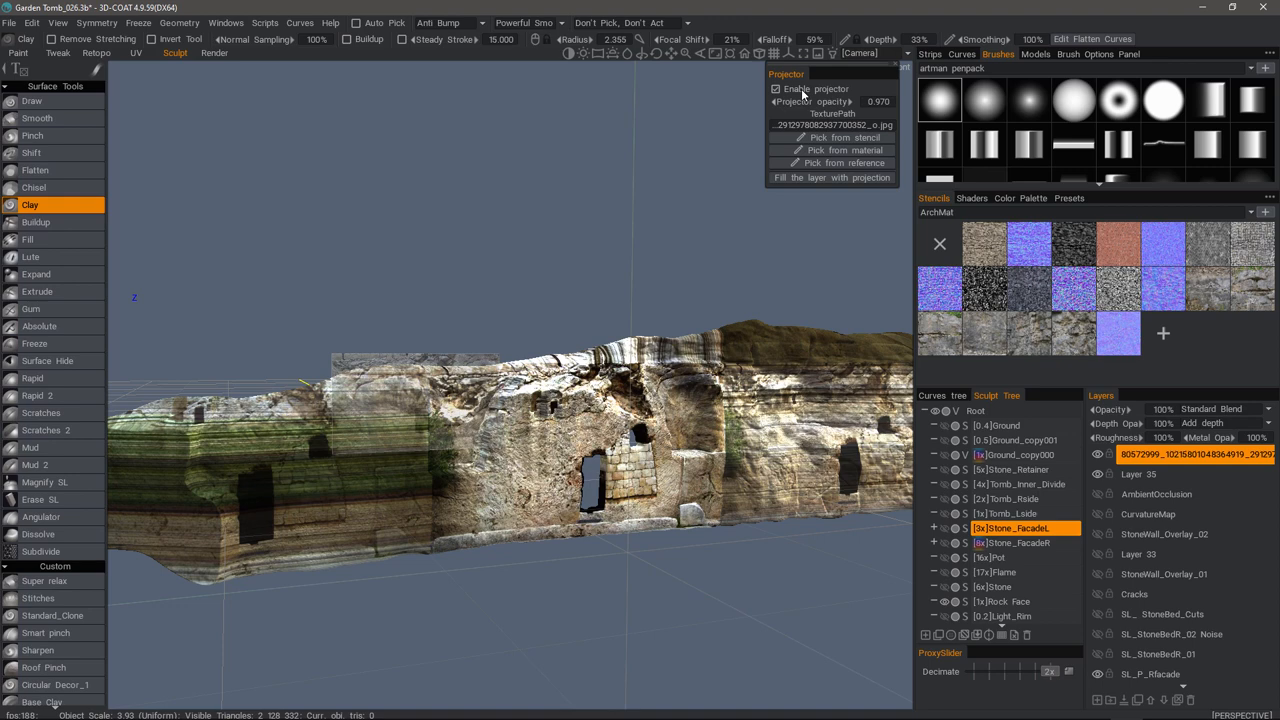
{"action": "left_click", "coordinate": [774, 88]}
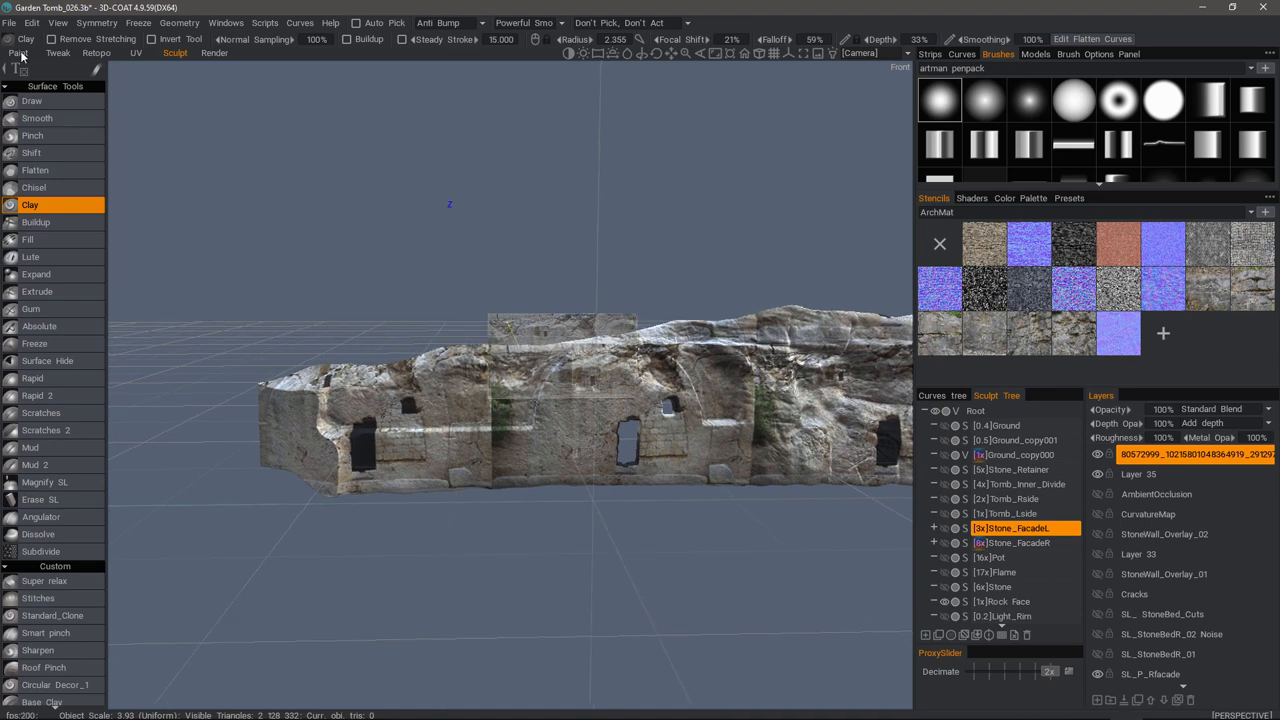
{"action": "left_click", "coordinate": [14, 52]}
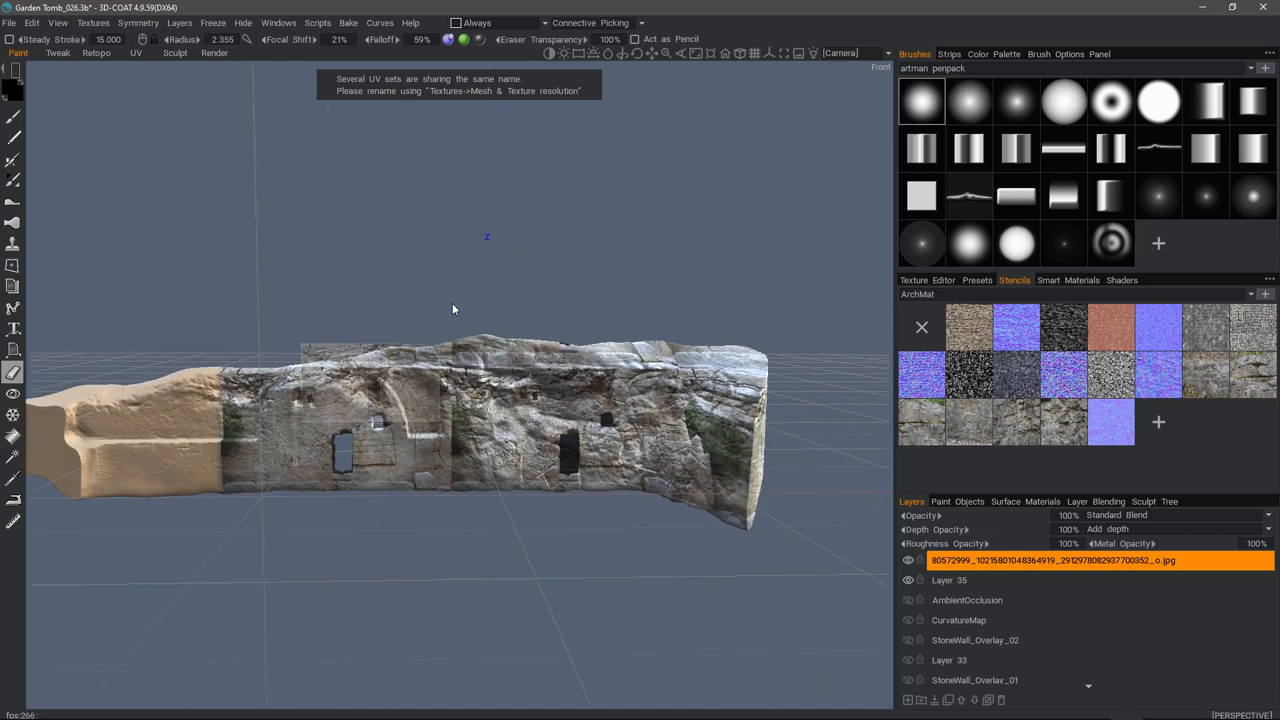
- Zoom into and orbit around the bare sculpted rock model
{"action": "left_click_drag", "start_coordinate": [450, 300], "coordinate": [676, 570]}
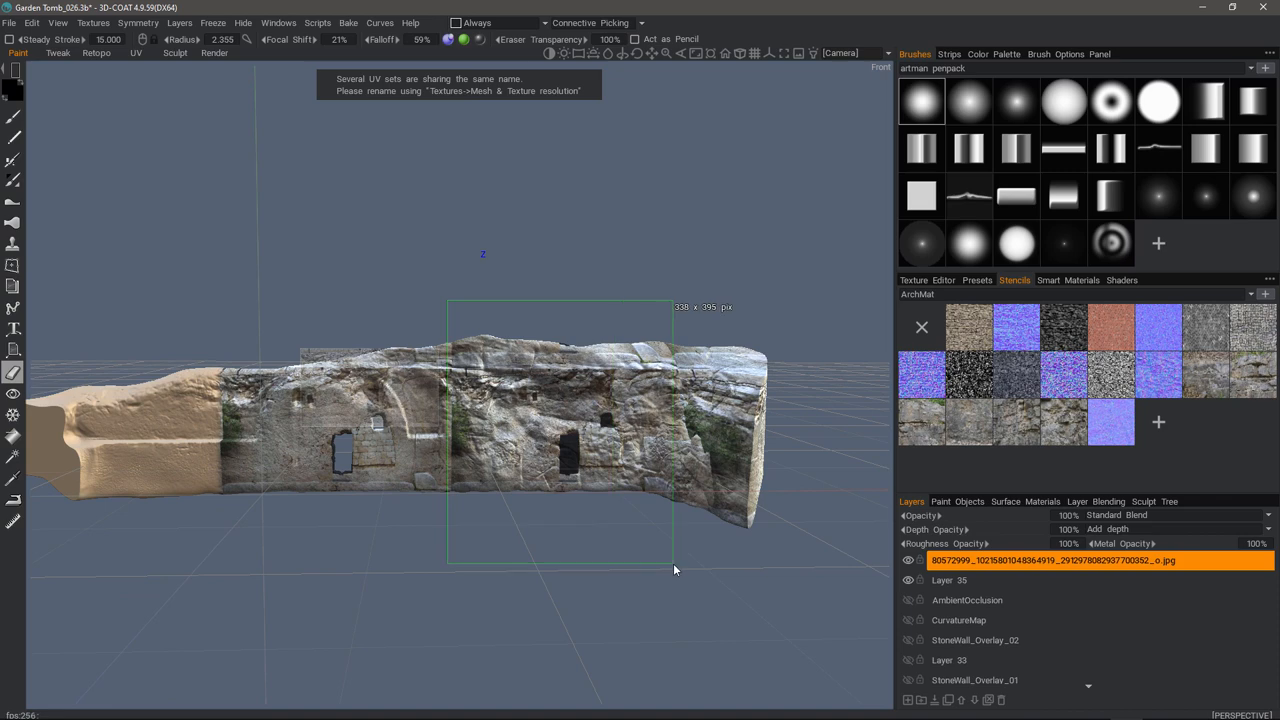
{"action": "left_click_drag", "start_coordinate": [676, 570], "coordinate": [692, 576]}
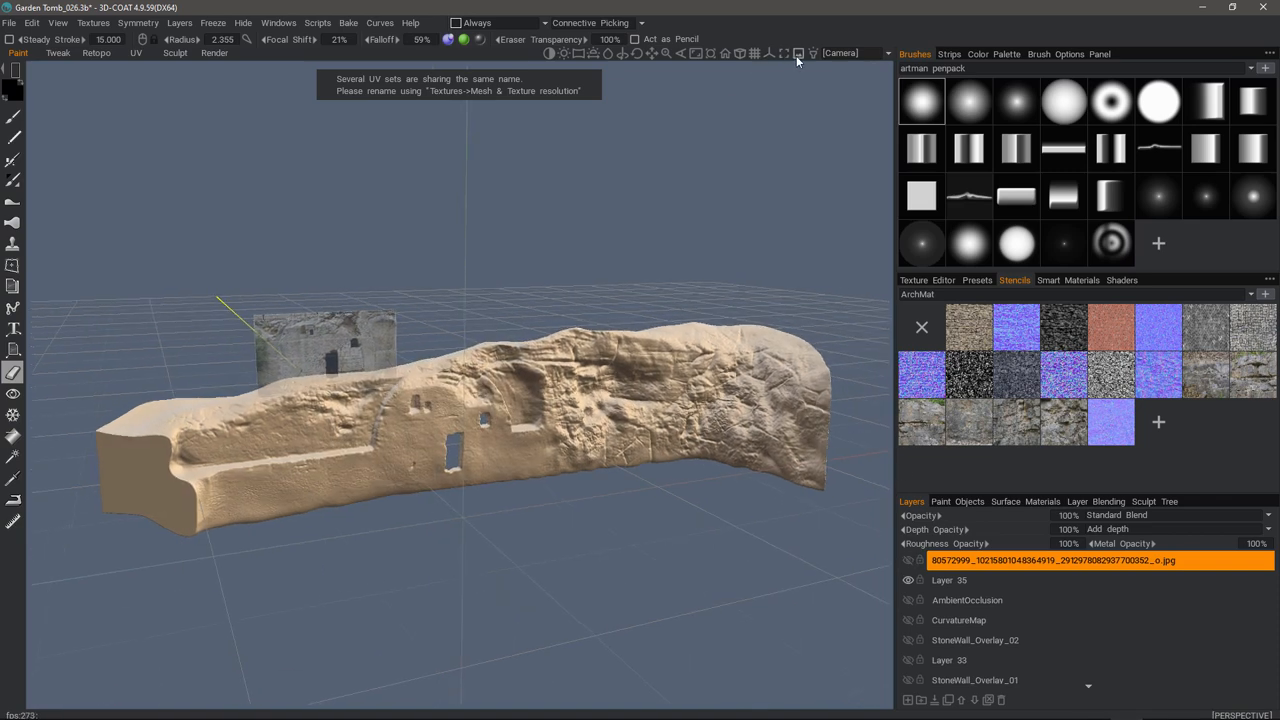
- Hide the reference photo from the scene via the Reference menu
{"action": "left_click", "coordinate": [796, 54]}
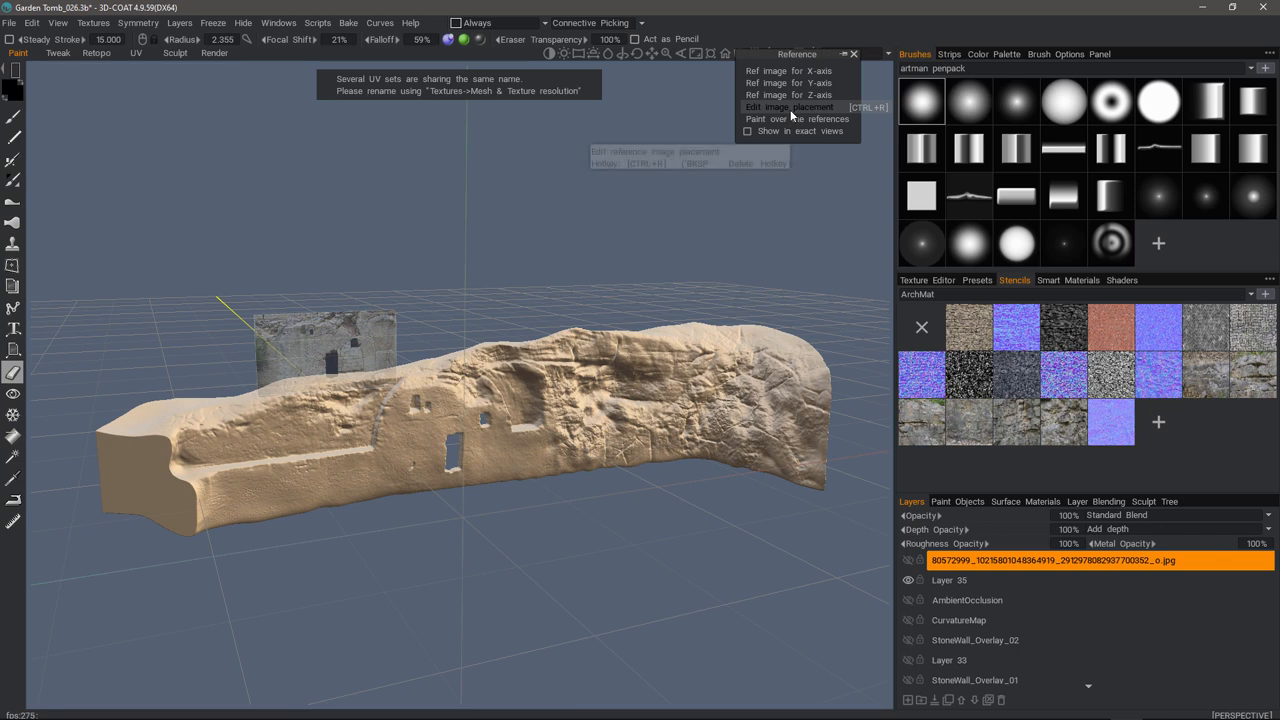
{"action": "left_click", "coordinate": [792, 106]}
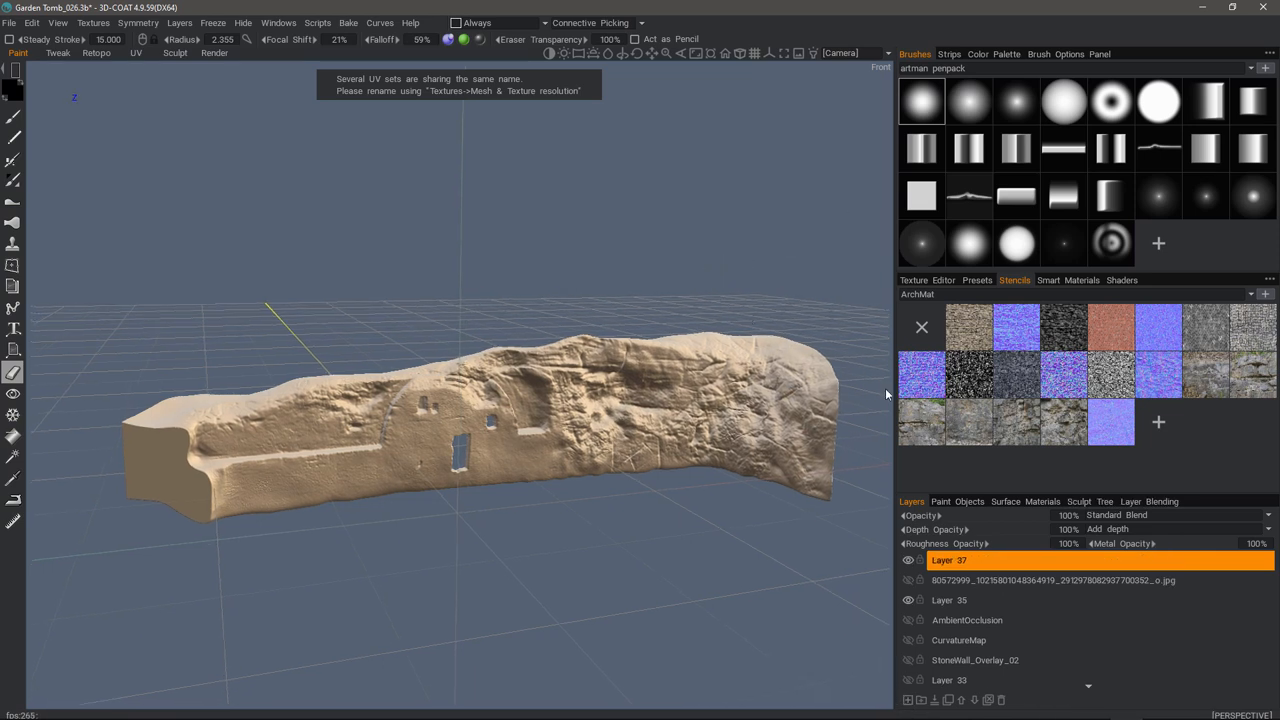
{"action": "mouse_move", "coordinate": [1020, 432]}
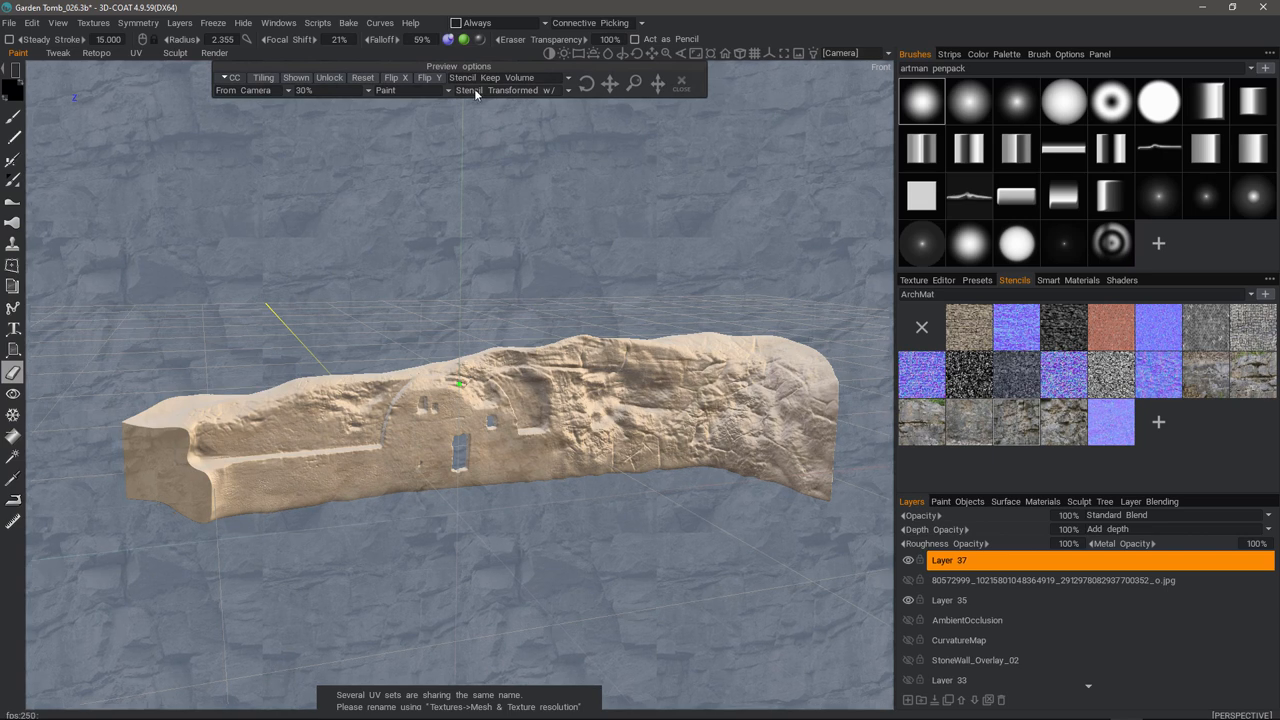
- Pick a rock stencil from the Stencils panel to project over the model
{"action": "left_click", "coordinate": [262, 76]}
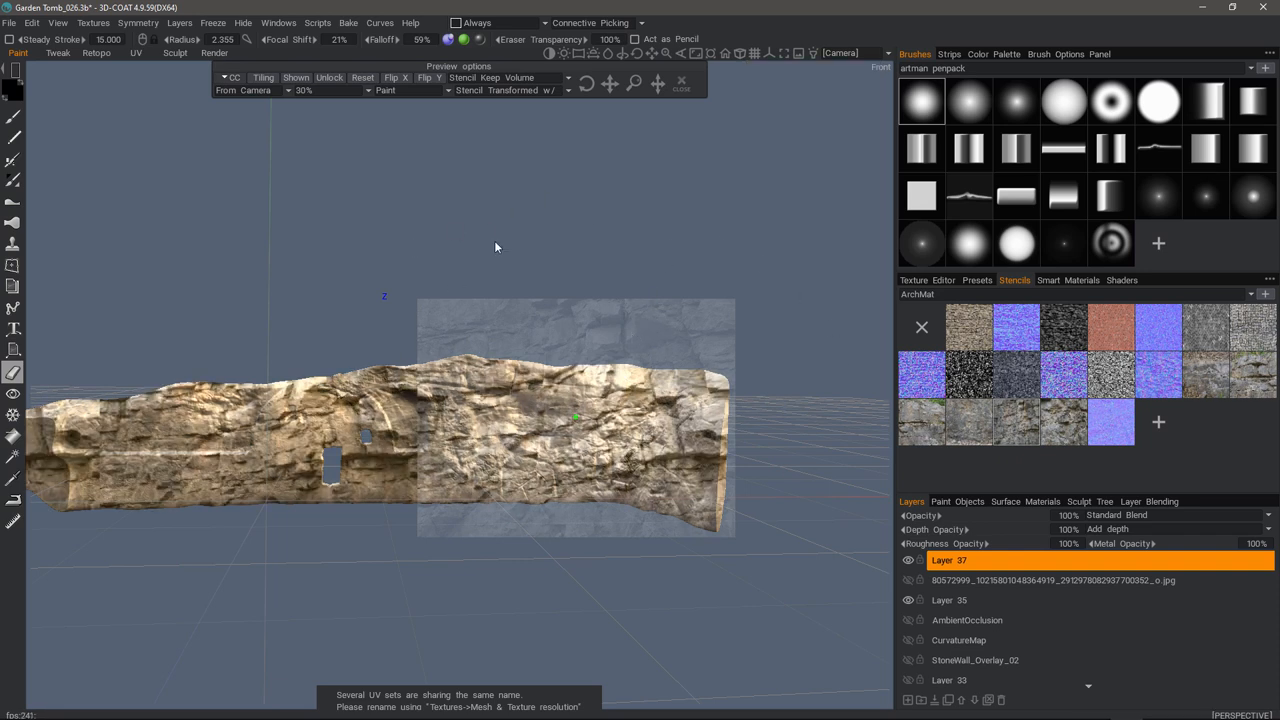
{"action": "mouse_move", "coordinate": [664, 194]}
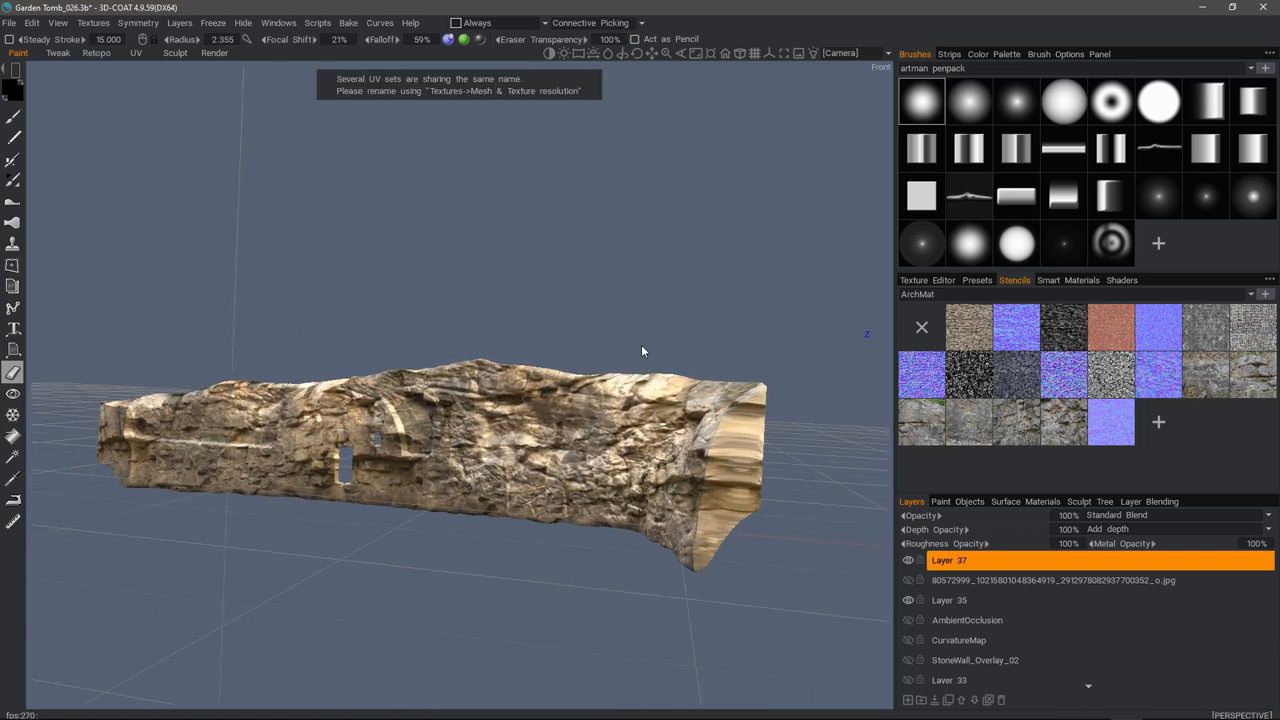
- Set Projector opacity to 1.0 and fill the layer with the rock stencil projection
{"action": "left_click", "coordinate": [806, 52]}
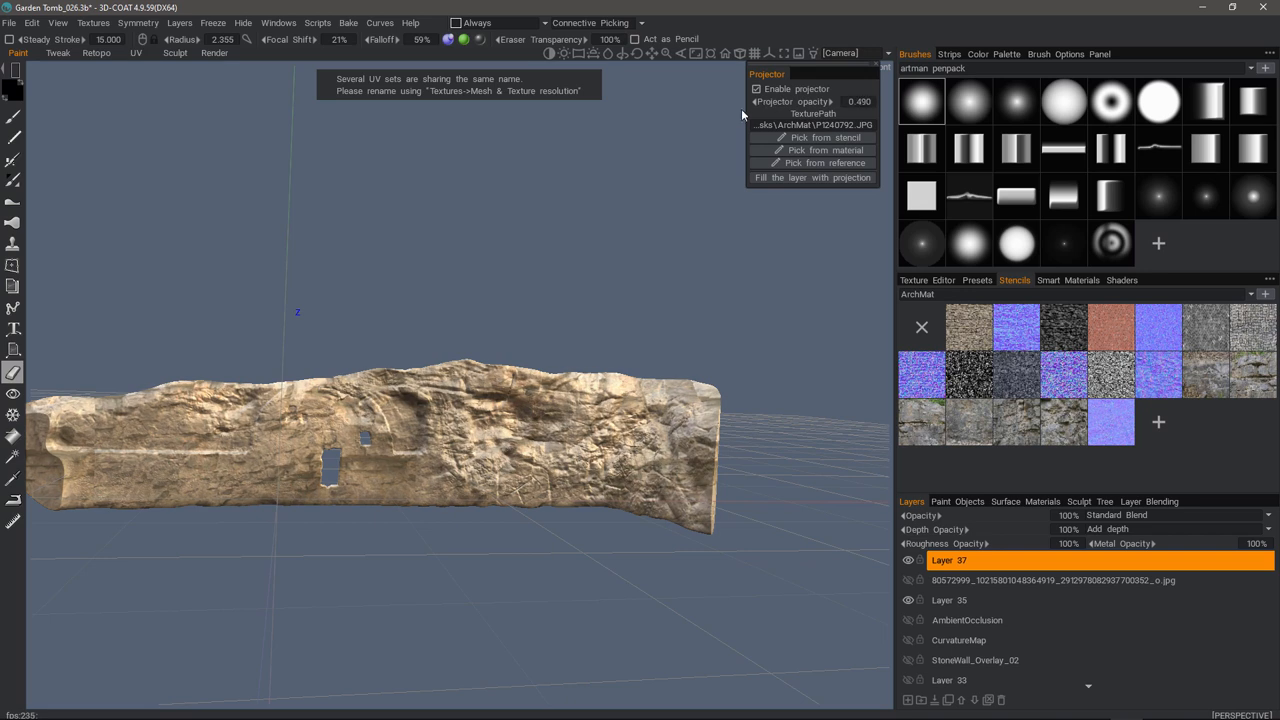
{"action": "left_click_drag", "start_coordinate": [810, 100], "coordinate": [856, 100]}
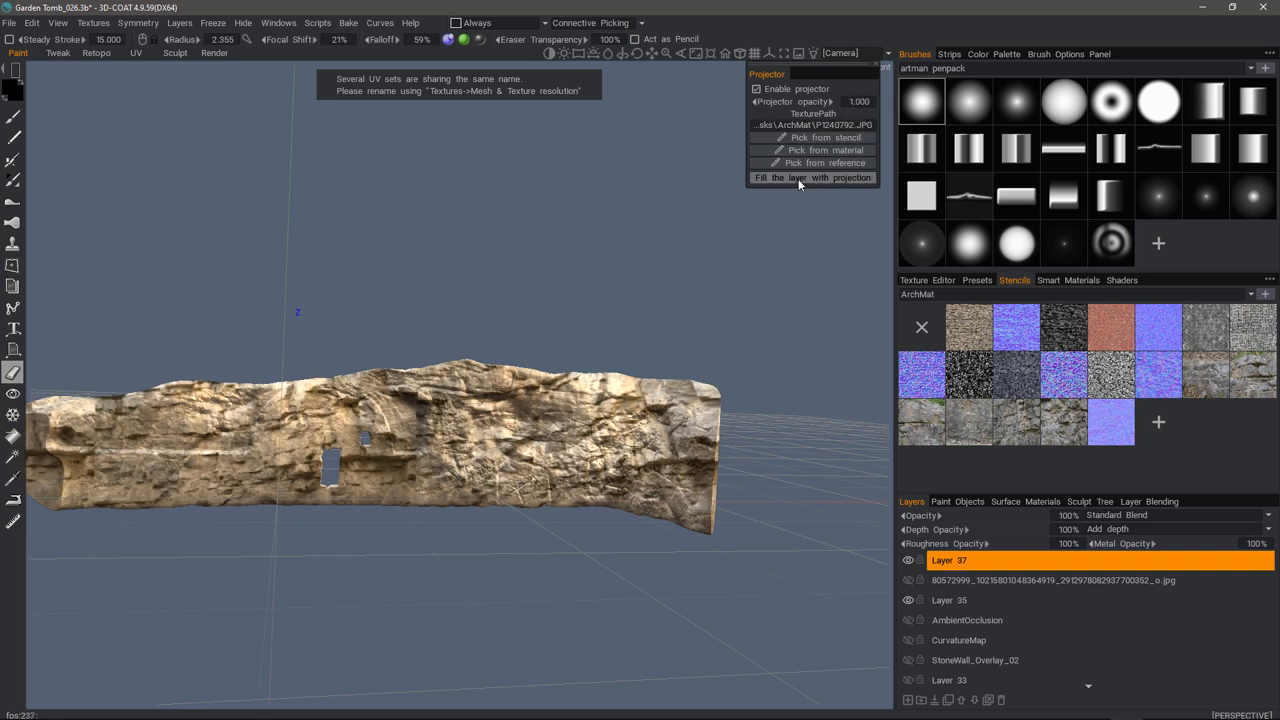
{"action": "left_click", "coordinate": [812, 176]}
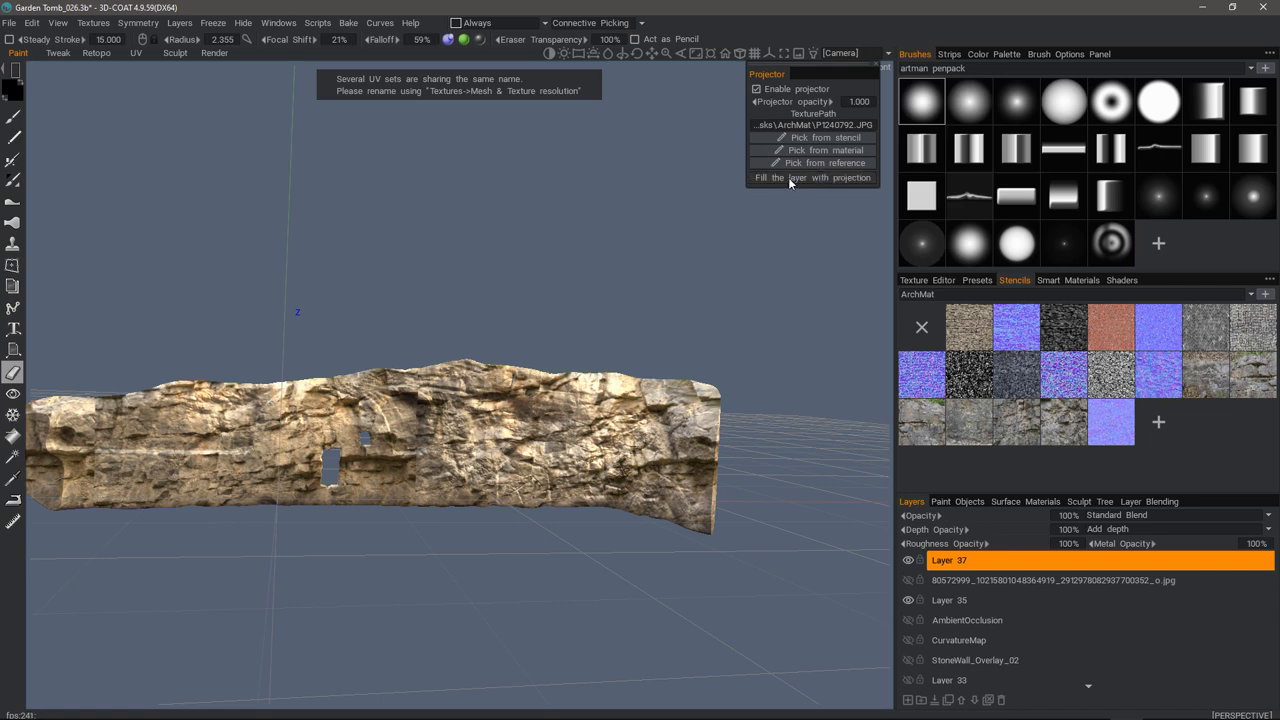
{"action": "left_click", "coordinate": [812, 176]}
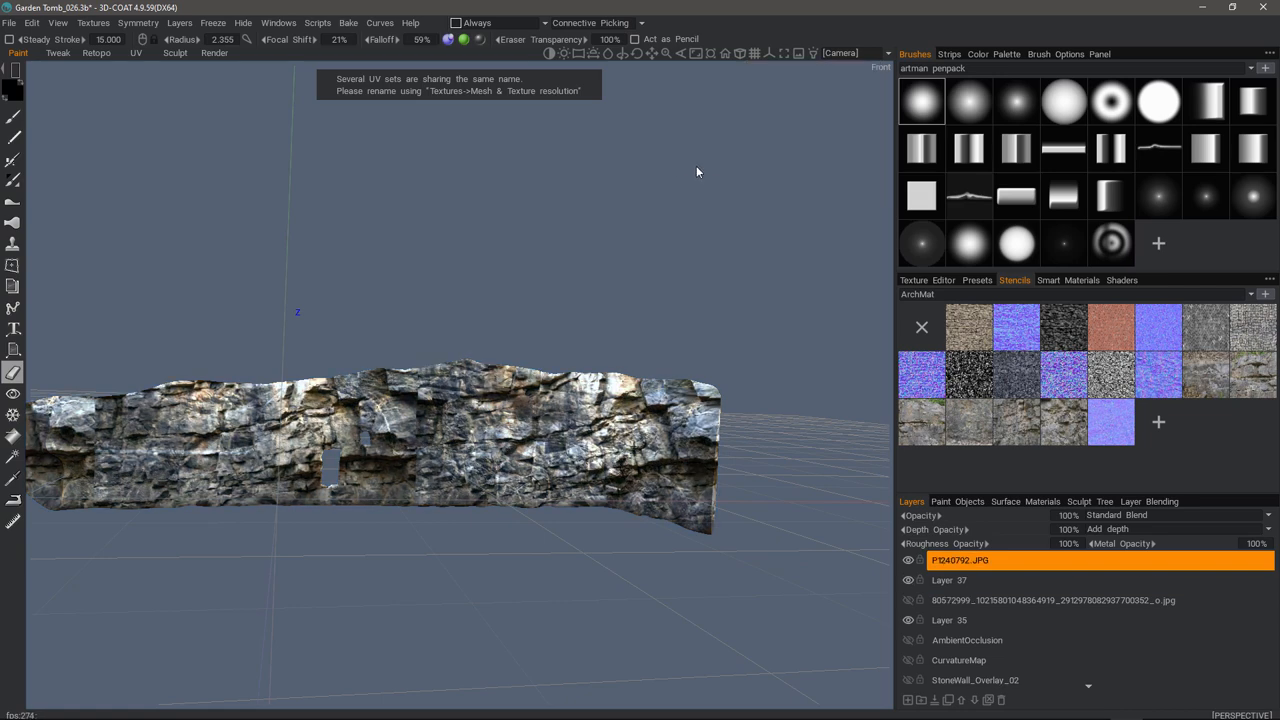